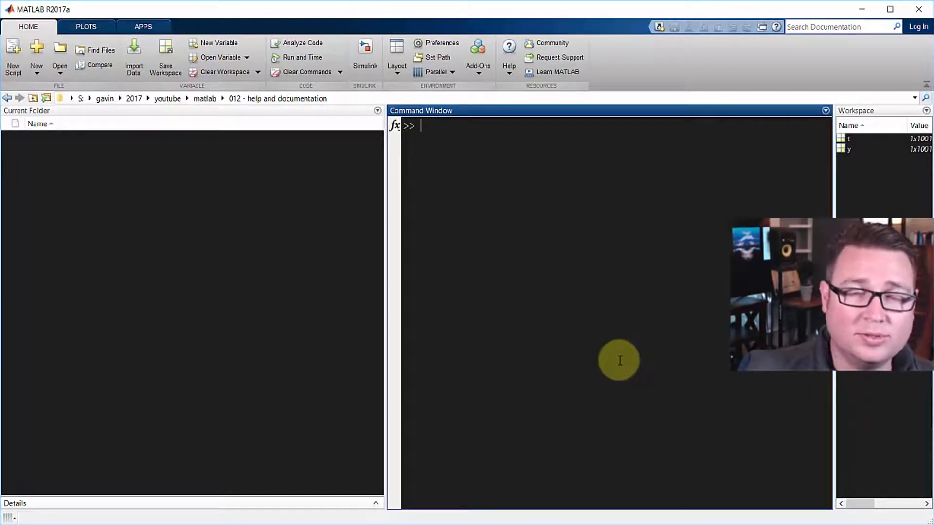
mouse_move(671, 326)
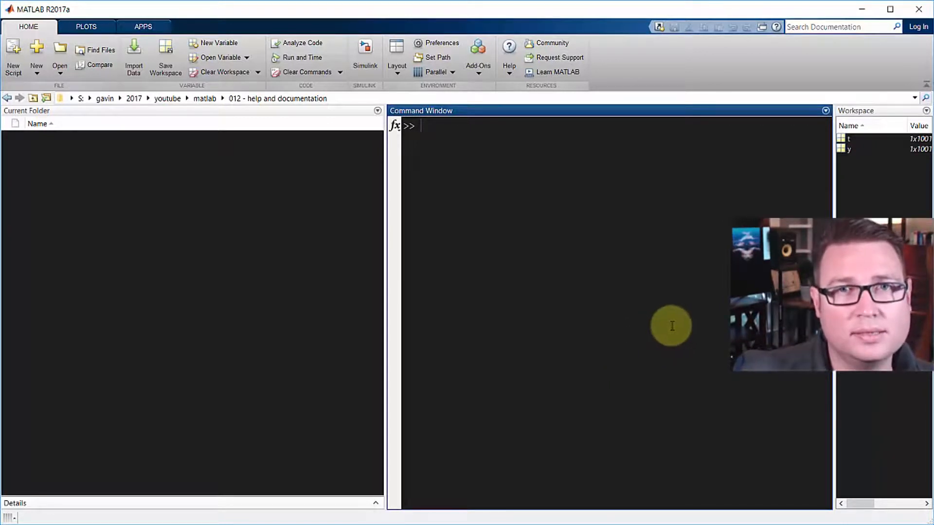
mouse_move(658, 330)
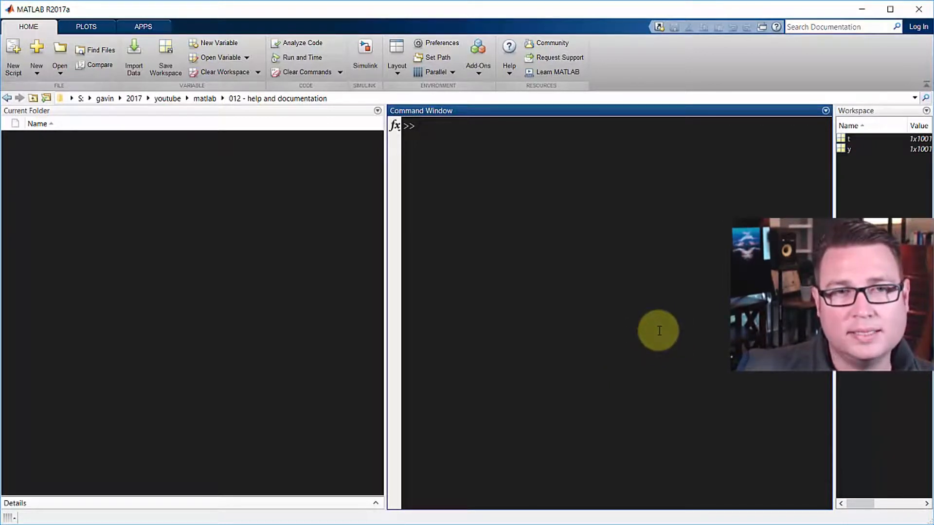
mouse_move(658, 312)
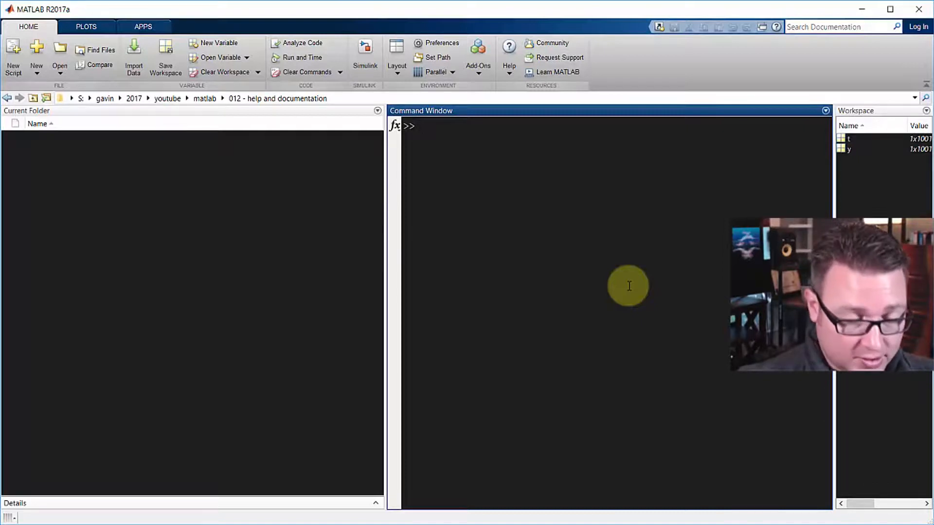
Step: Run help plot and read the printed help text down to its See also links
type("help plot")
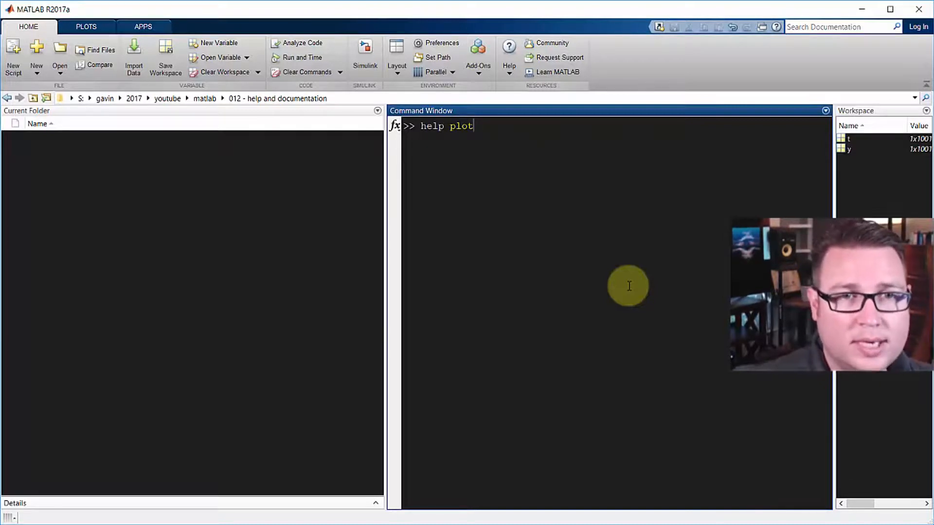
key("enter")
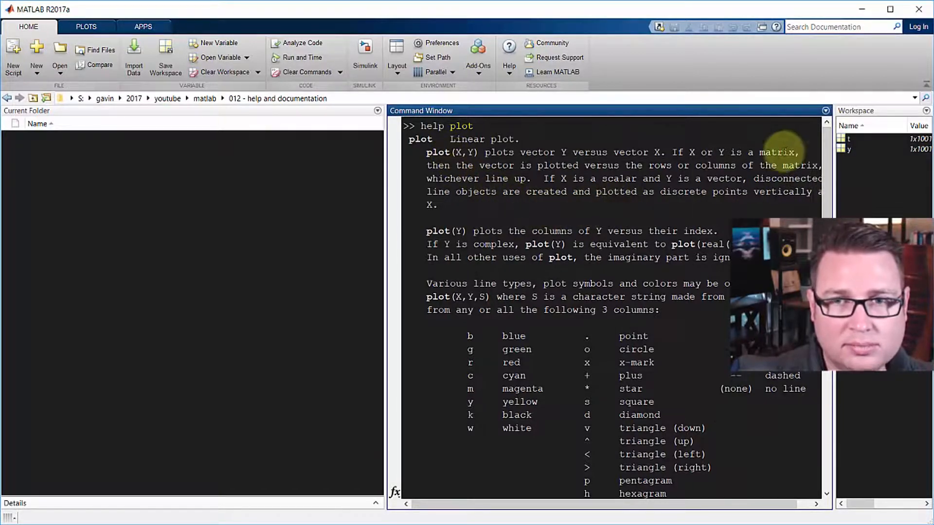
scroll("down", 3)
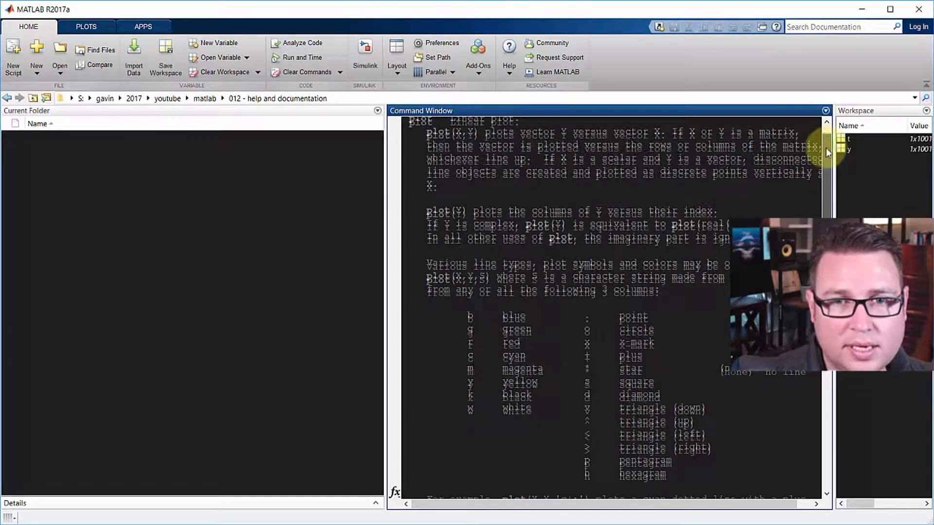
scroll("down", 3)
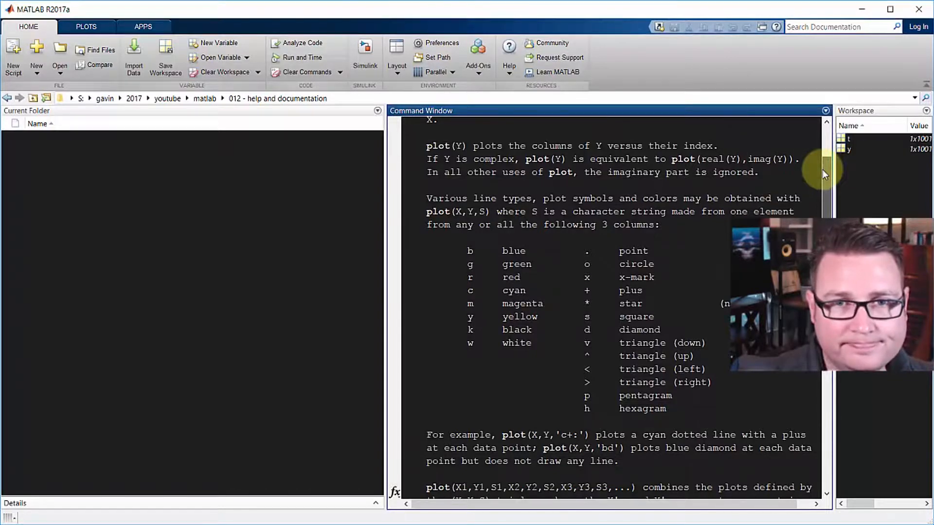
scroll("down", 3)
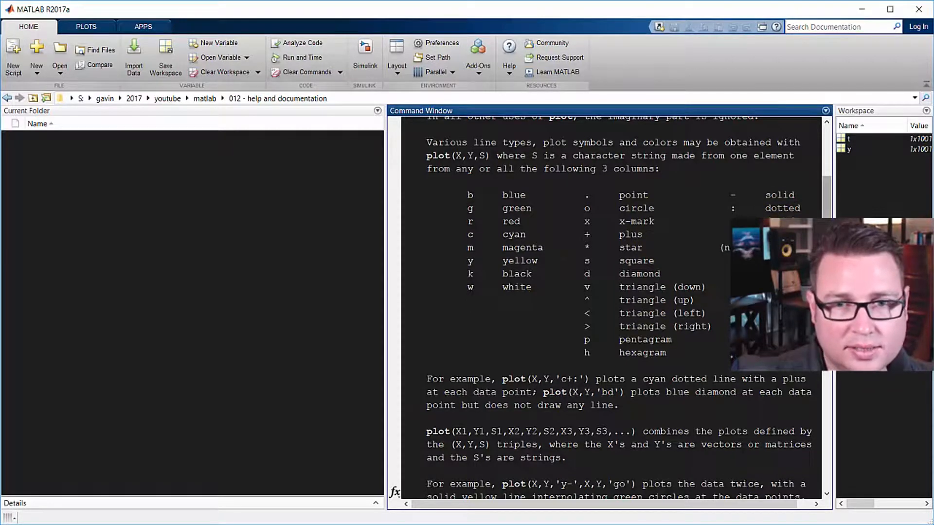
scroll("down", 3)
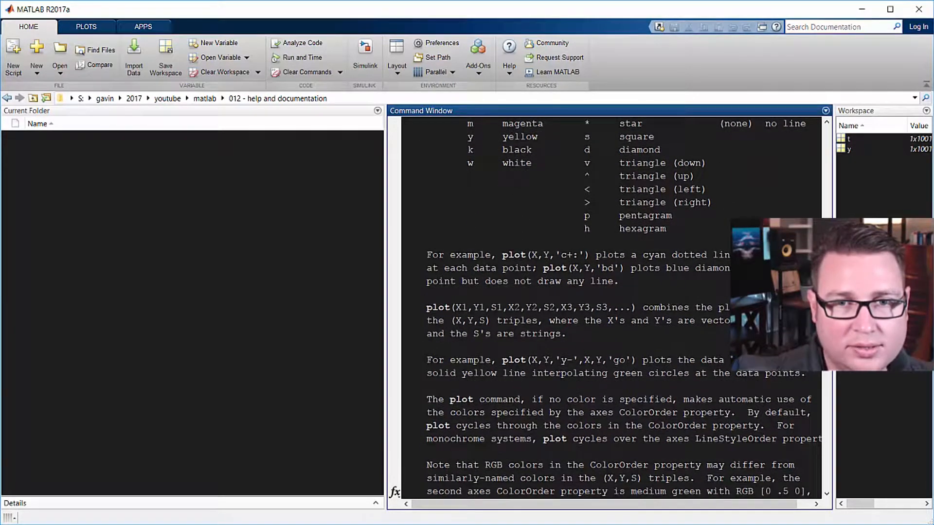
scroll("down", 3)
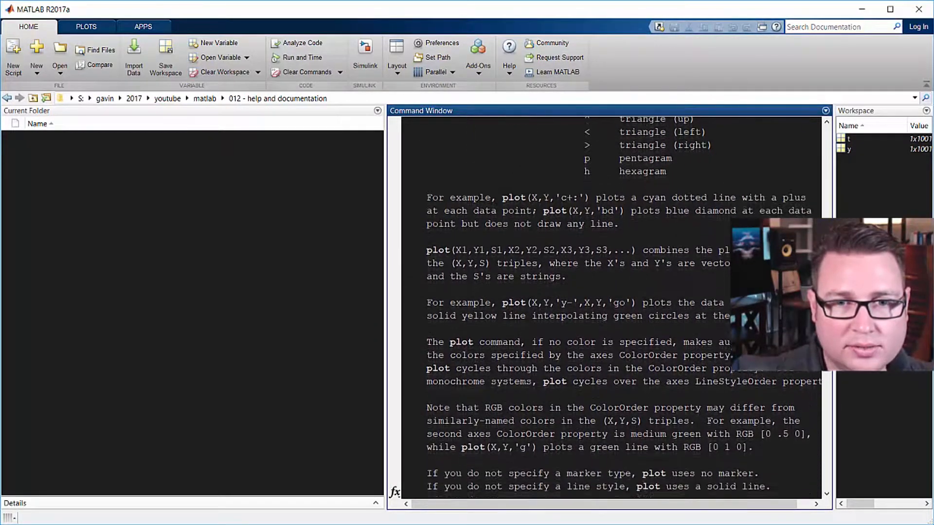
scroll("down", 3)
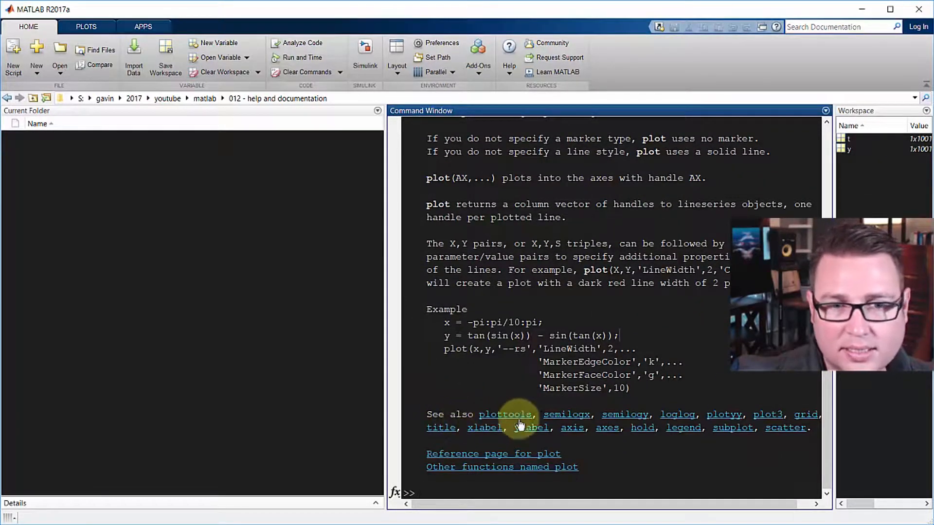
mouse_move(504, 488)
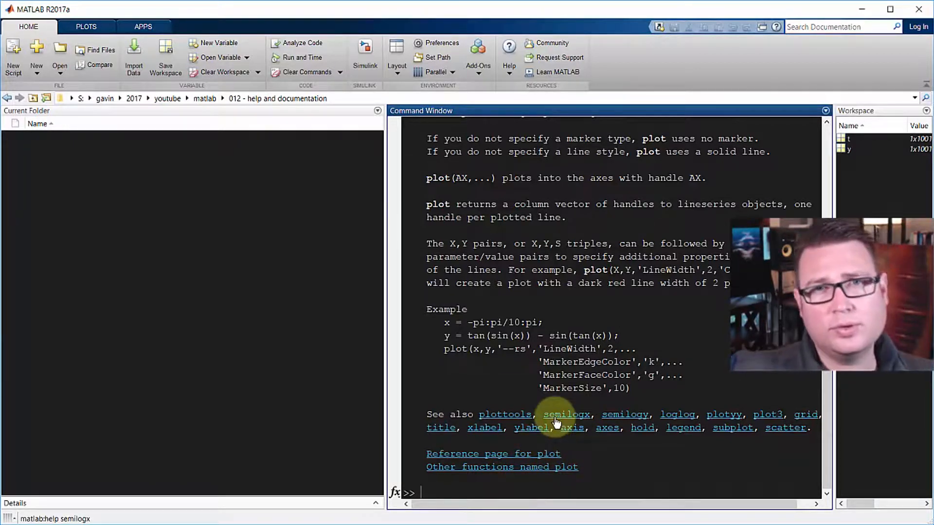
mouse_move(658, 423)
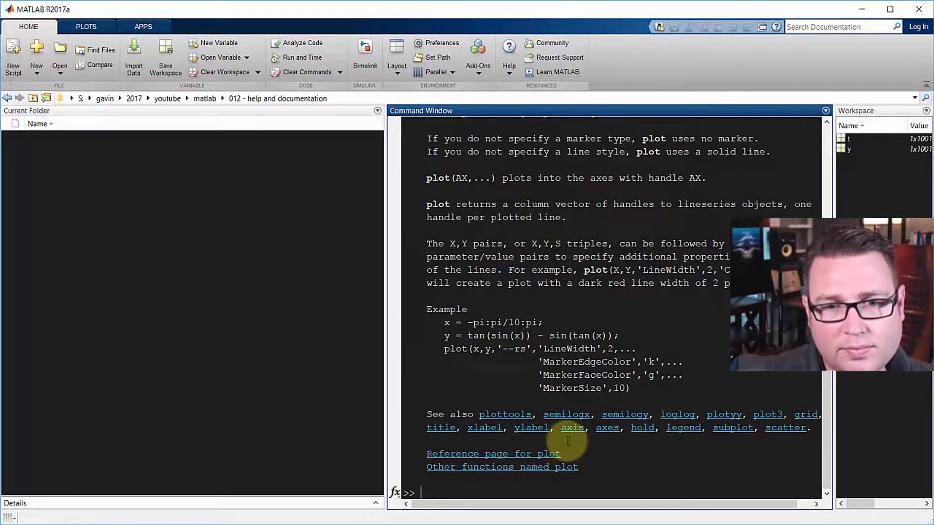
Step: Follow the semilogy link in the See also list to print its help text
left_click(564, 414)
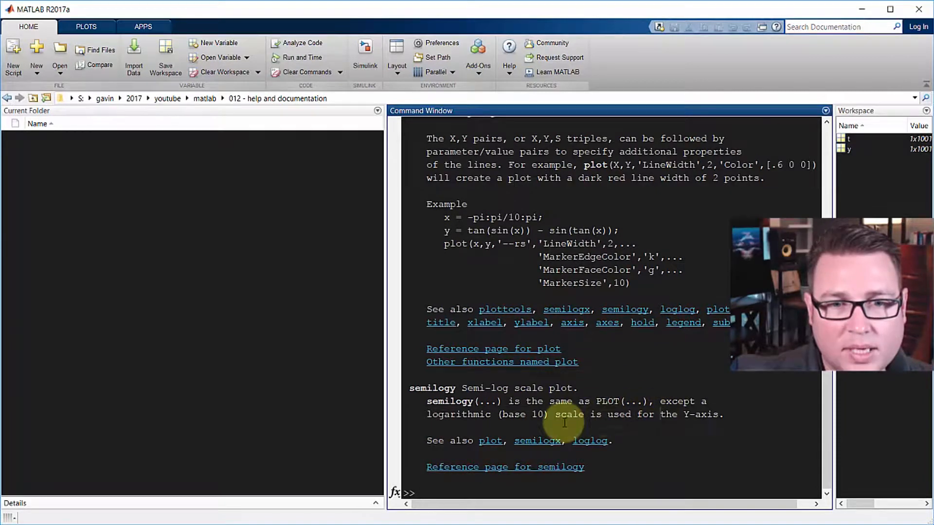
mouse_move(556, 420)
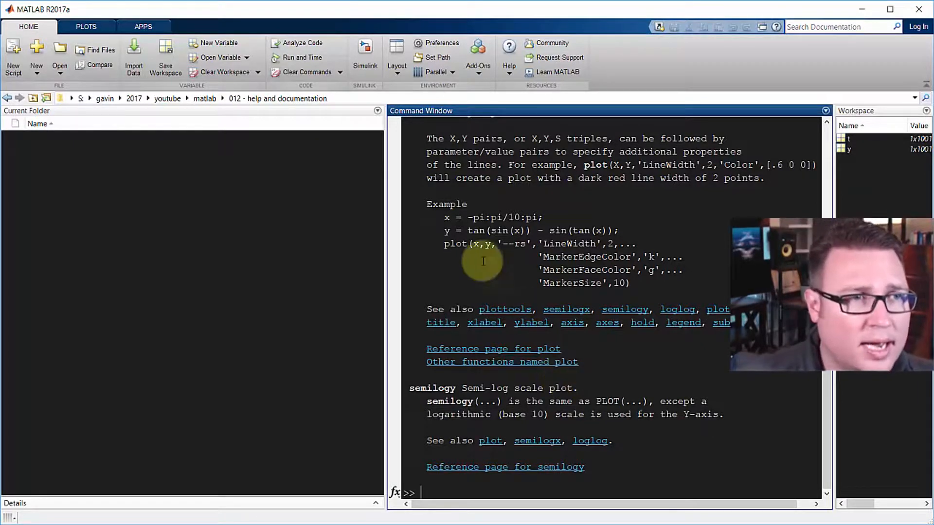
Step: Start a new script defining function y = foo(x) with body y=x^2;
left_click(13, 57)
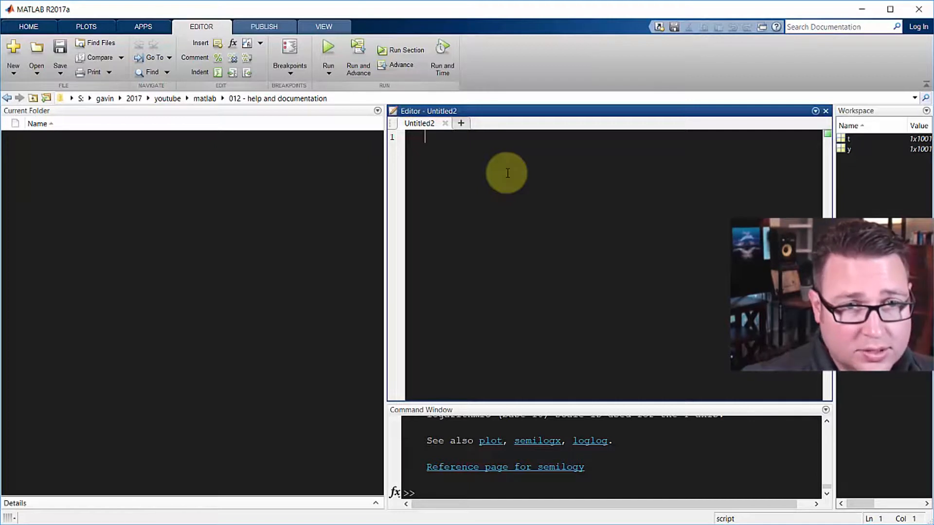
type("function")
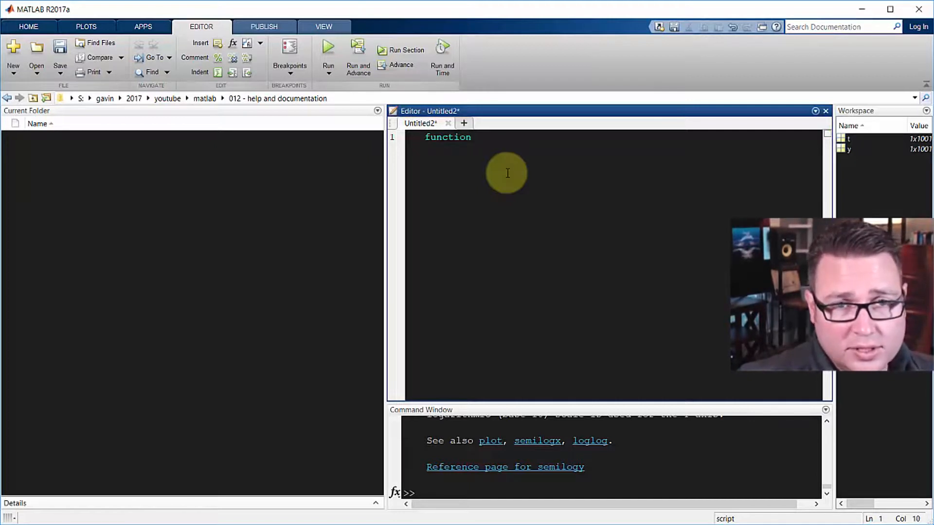
type("y = foo(")
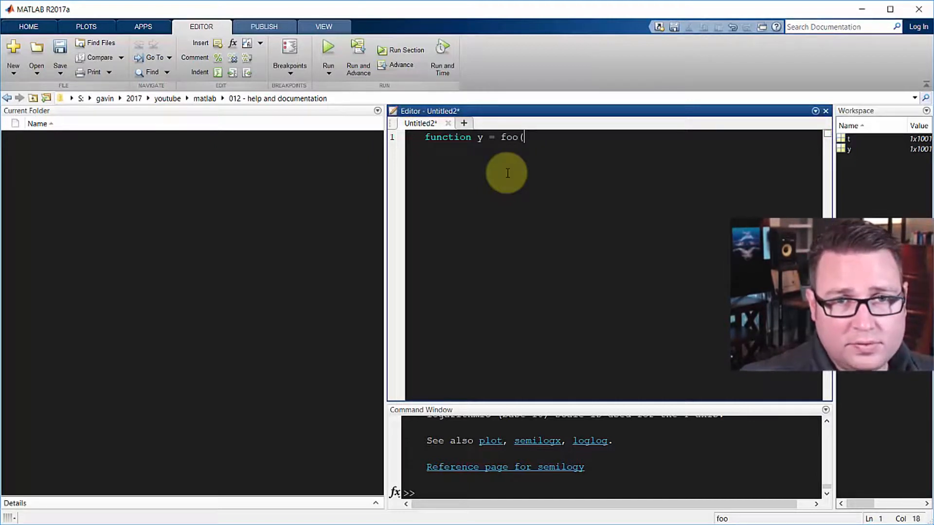
type("x)")
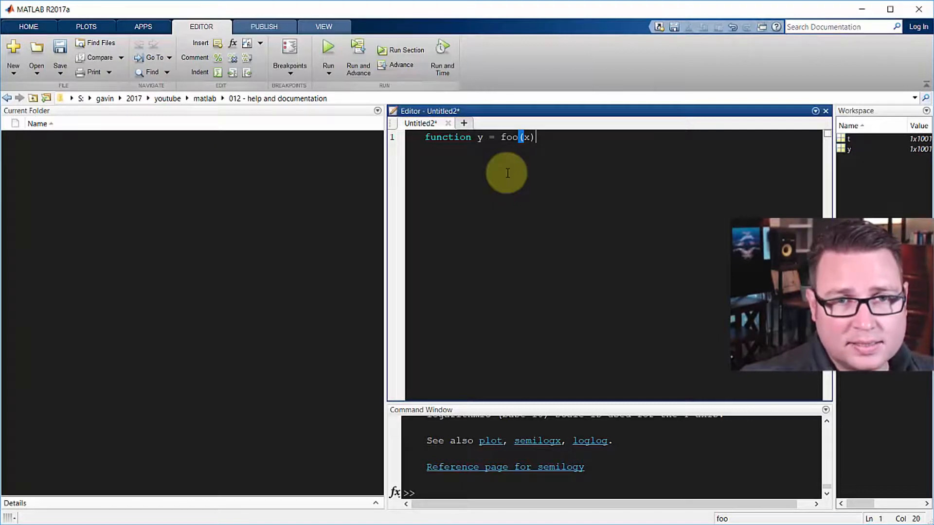
key("enter")
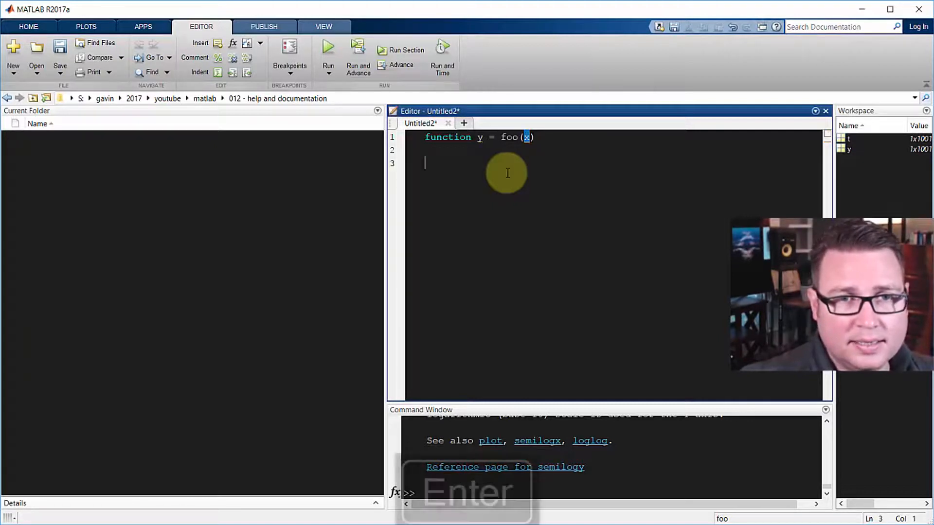
type("y")
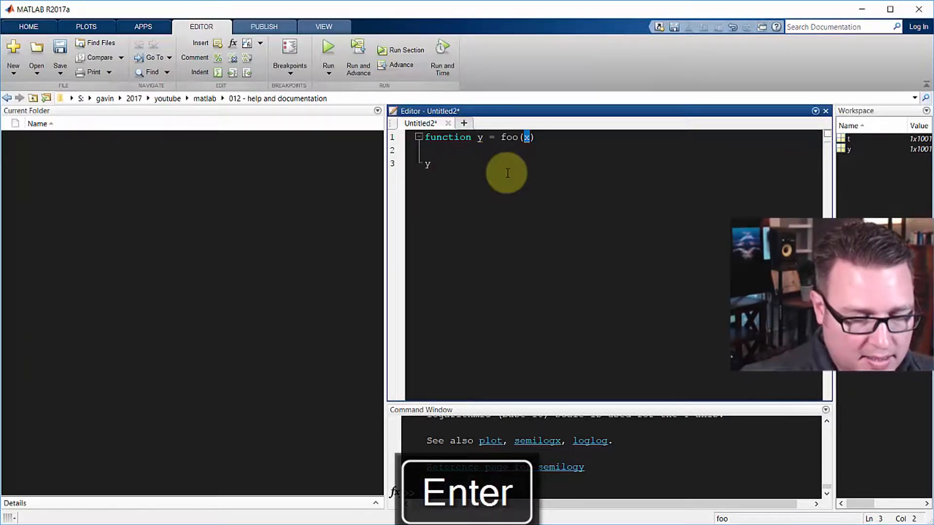
type("=x^2;")
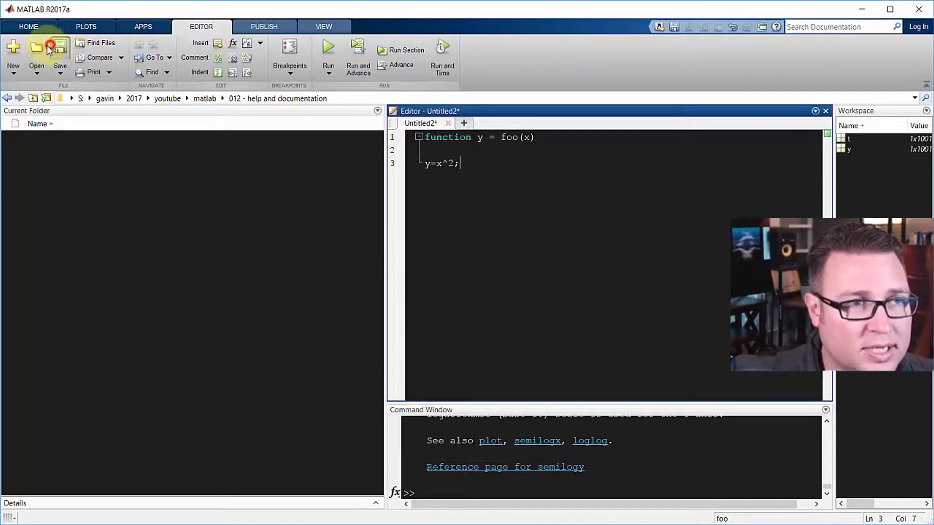
Step: Save the new function as foo.m in the current folder
left_click(60, 50)
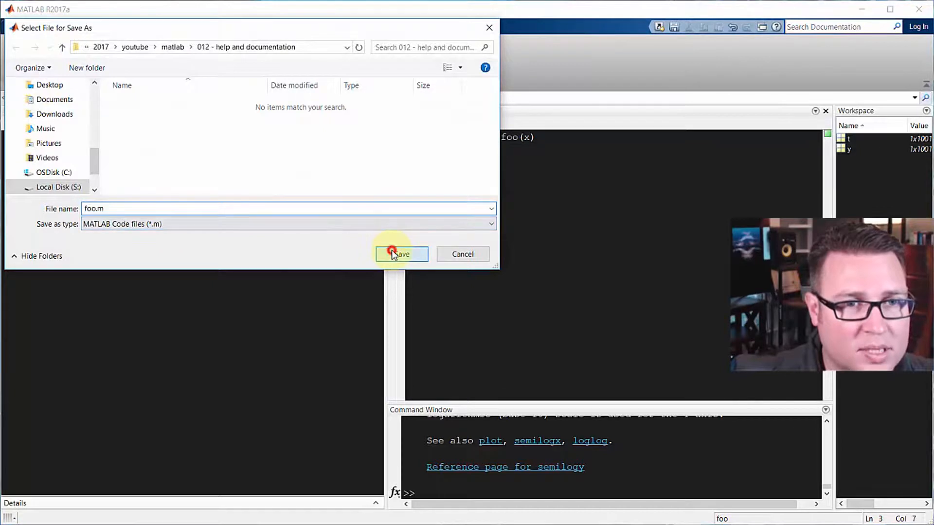
left_click(402, 254)
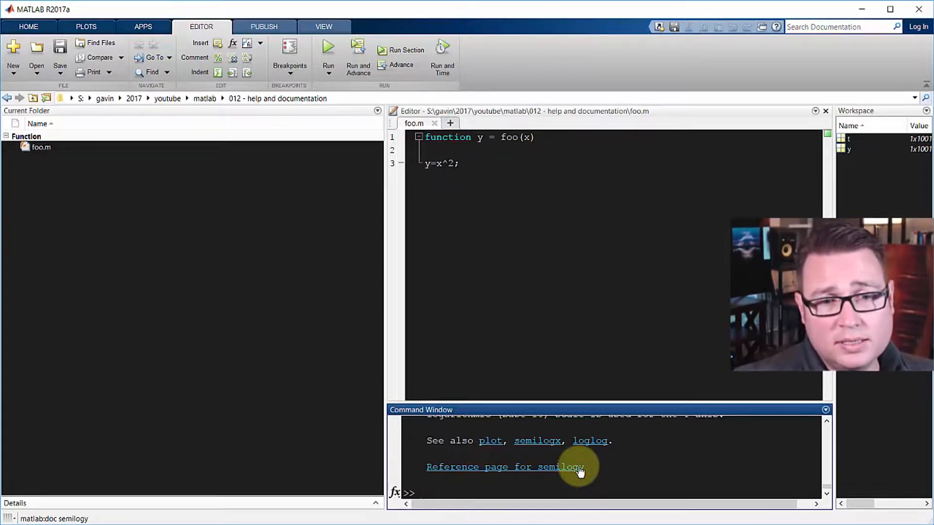
Step: Clear the Command Window and request help foo, which finds no help
key("Enter")
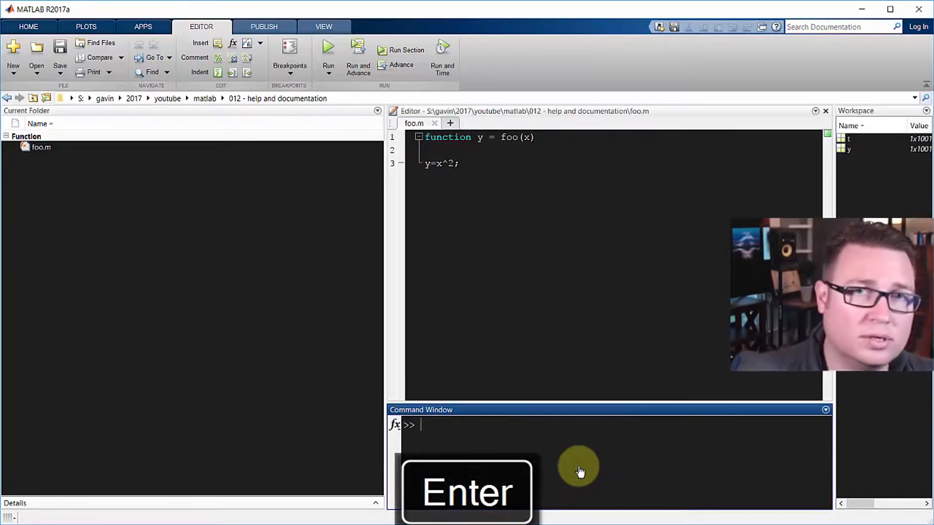
mouse_move(586, 250)
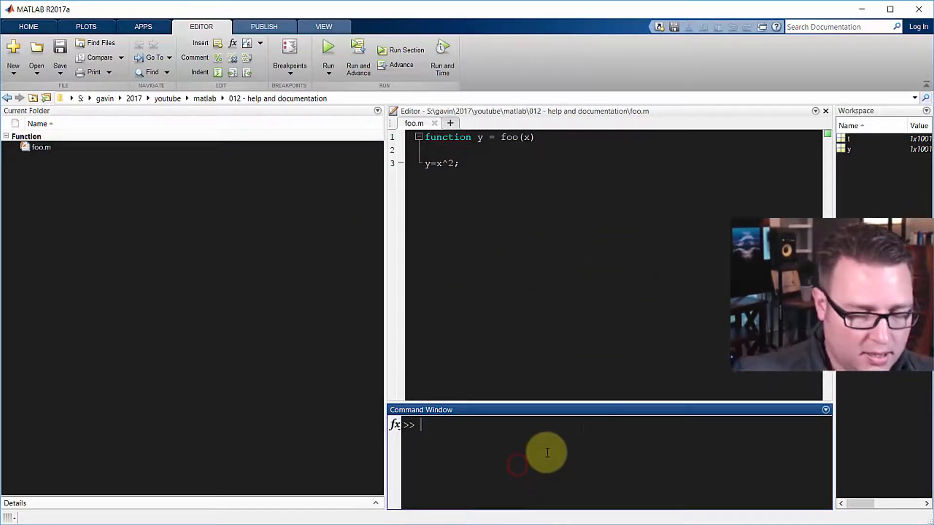
type("help foo")
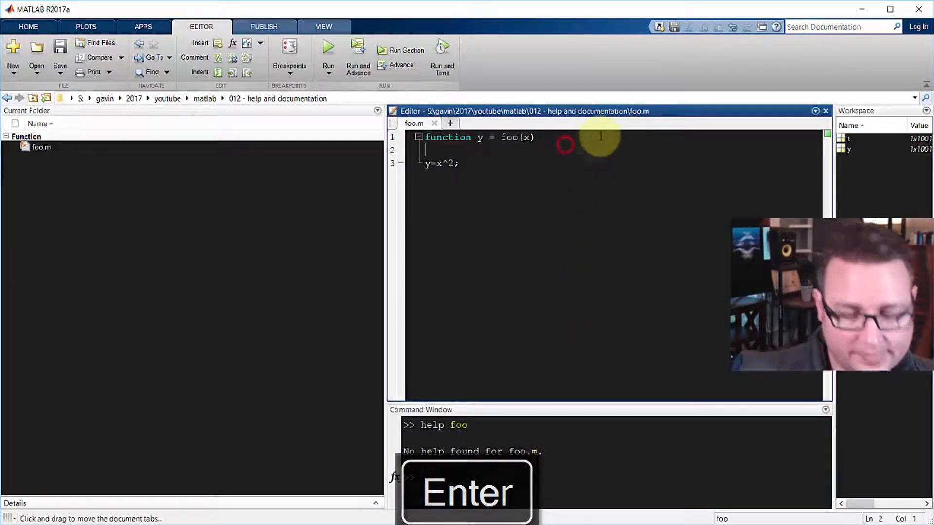
Step: Add the comment '% this is documention!' above foo's header and save
key("enter")
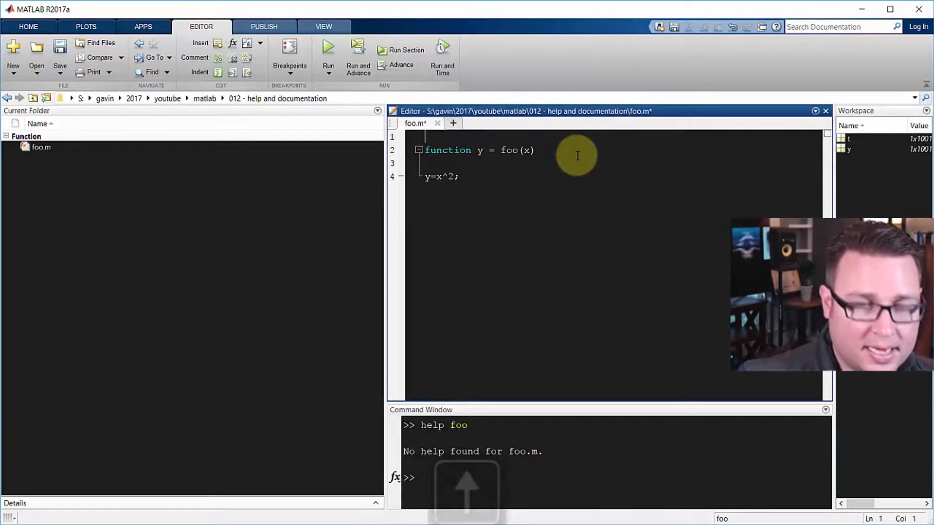
type("% this is documention!")
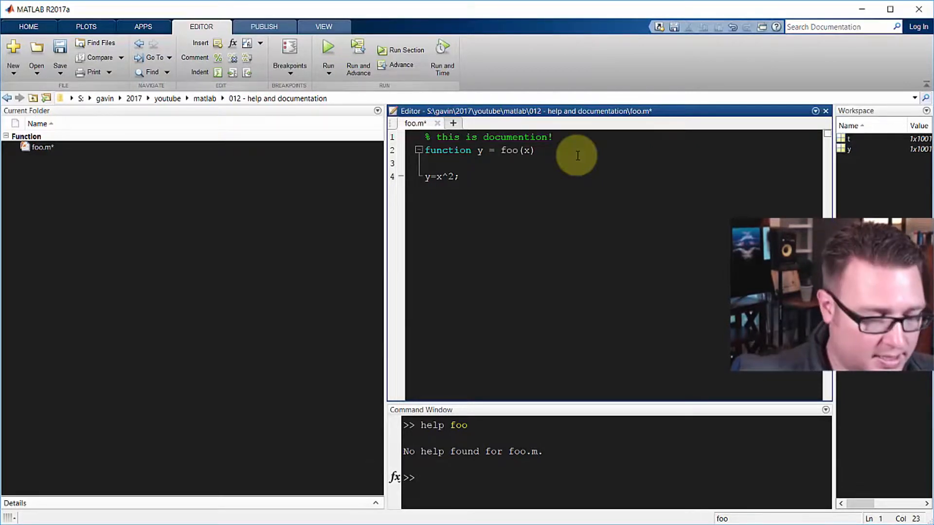
key("ctrl+s")
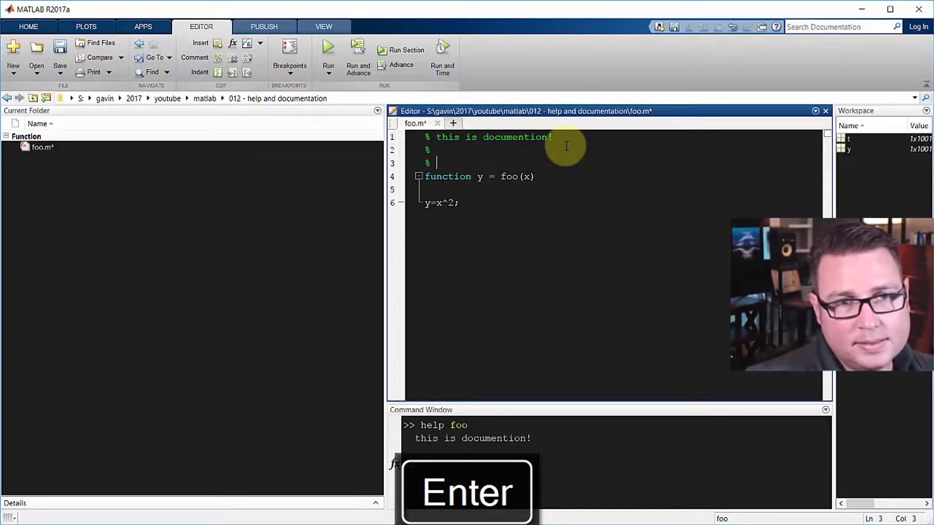
Step: Write comment 'the foo function y=foo(x), just says y=x^2 =)' and save foo.m
type("the foo function")
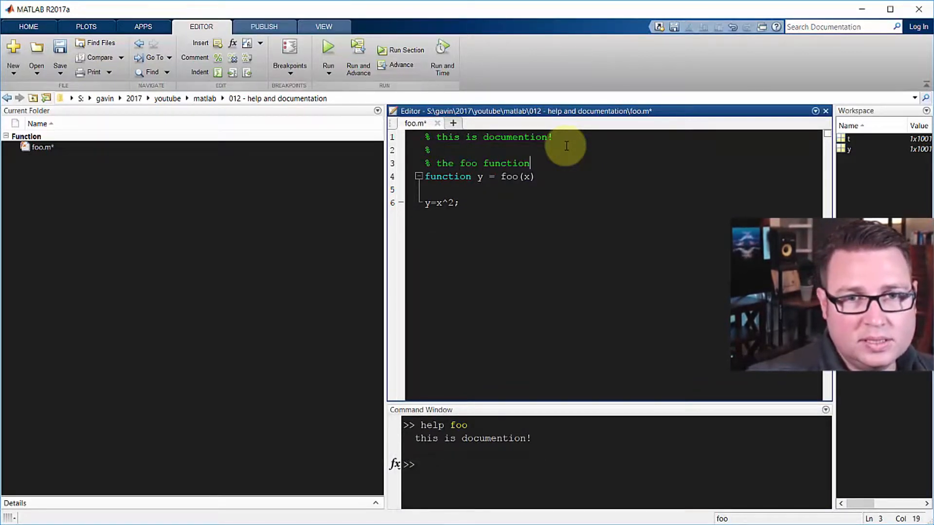
key("backspace")
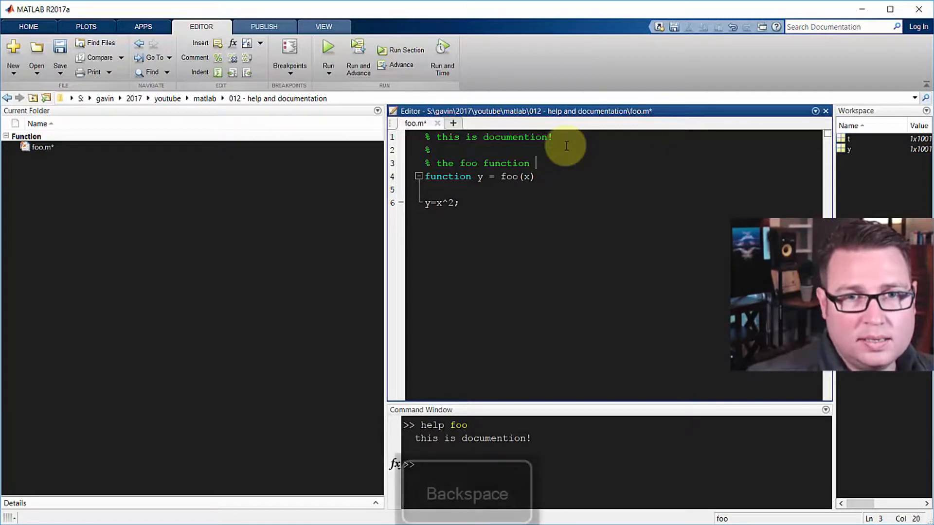
type("y=")
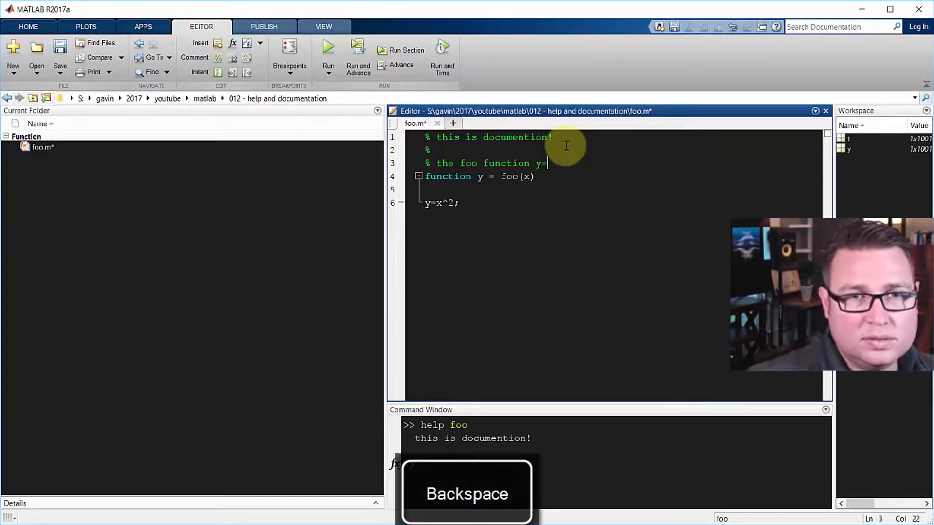
type("foo(x)")
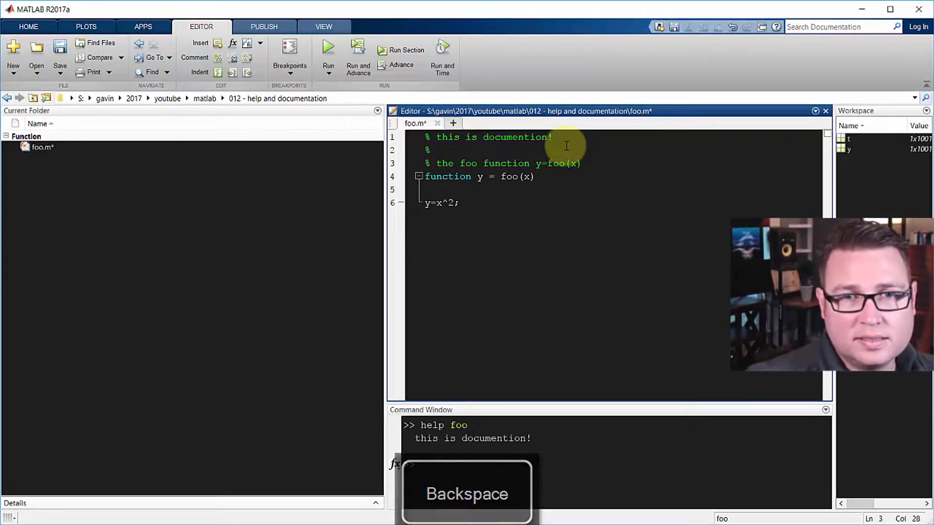
type(", just")
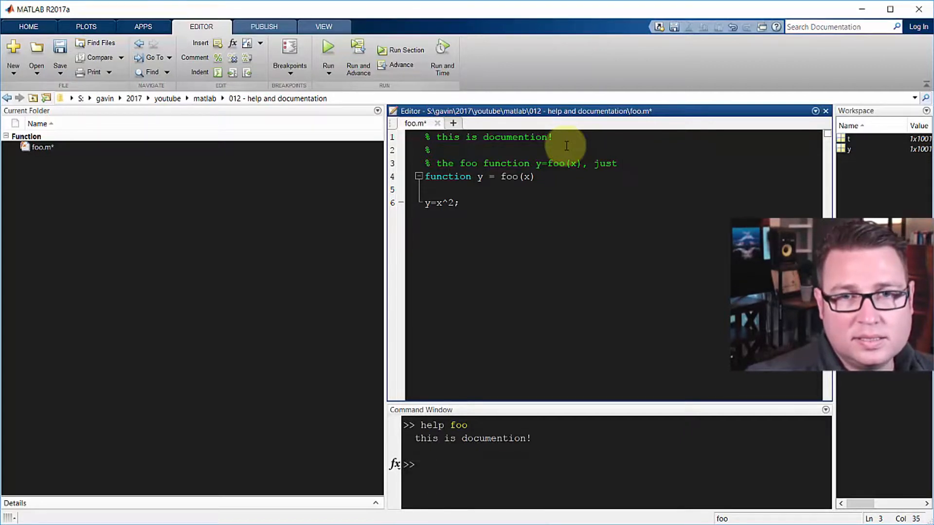
type("says")
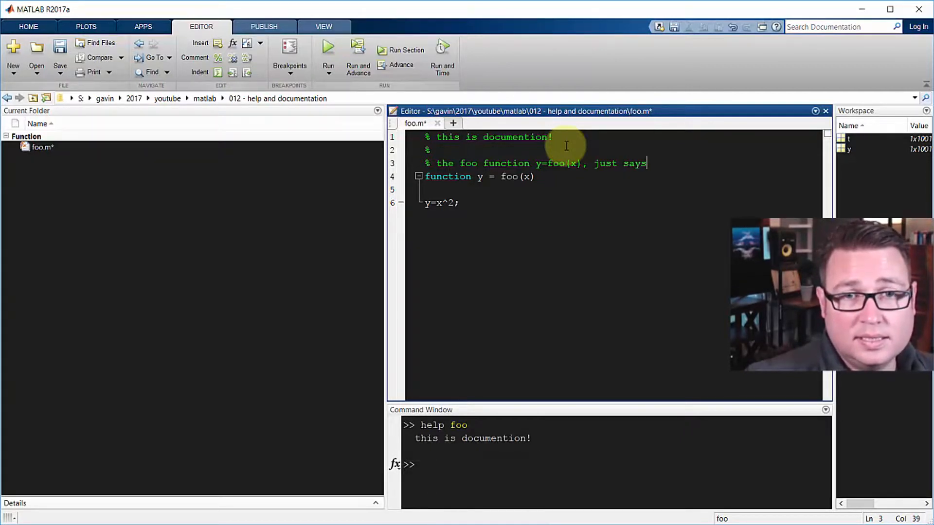
type("y=x")
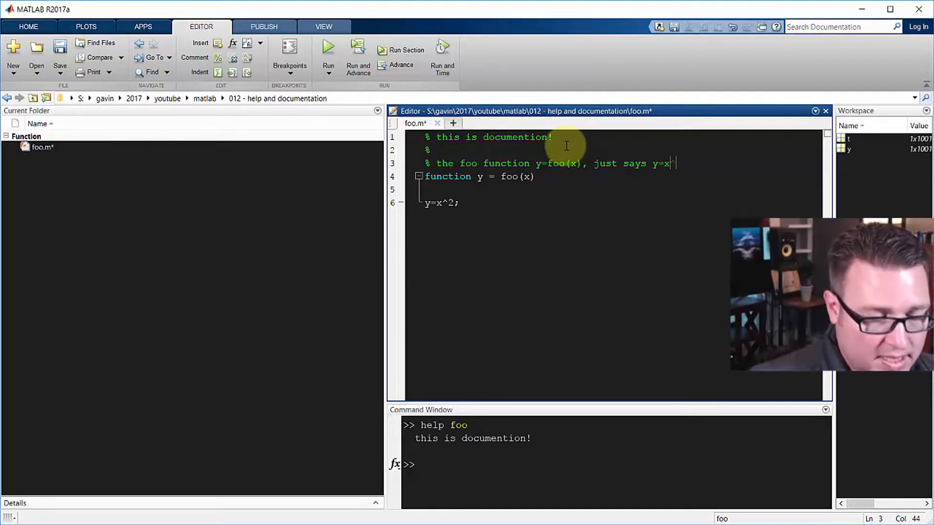
type("^2")
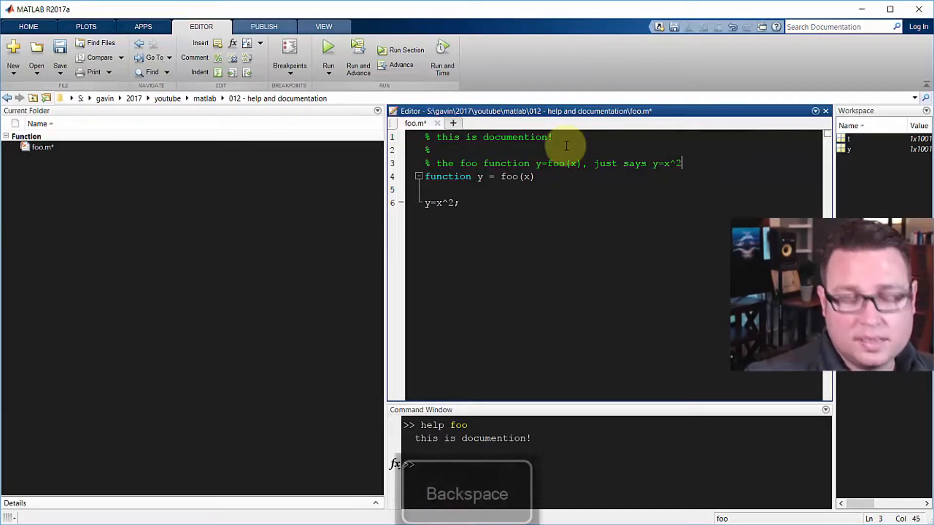
type("=)")
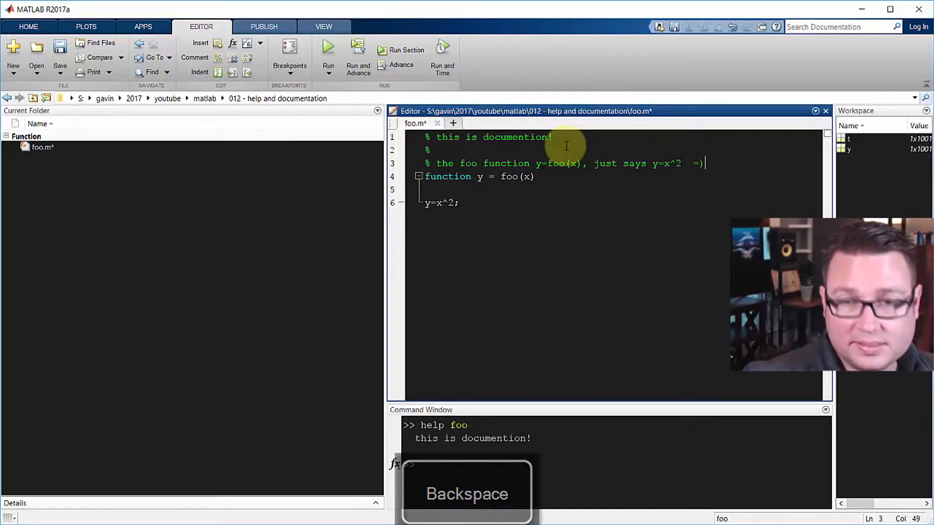
key("ctrl+s")
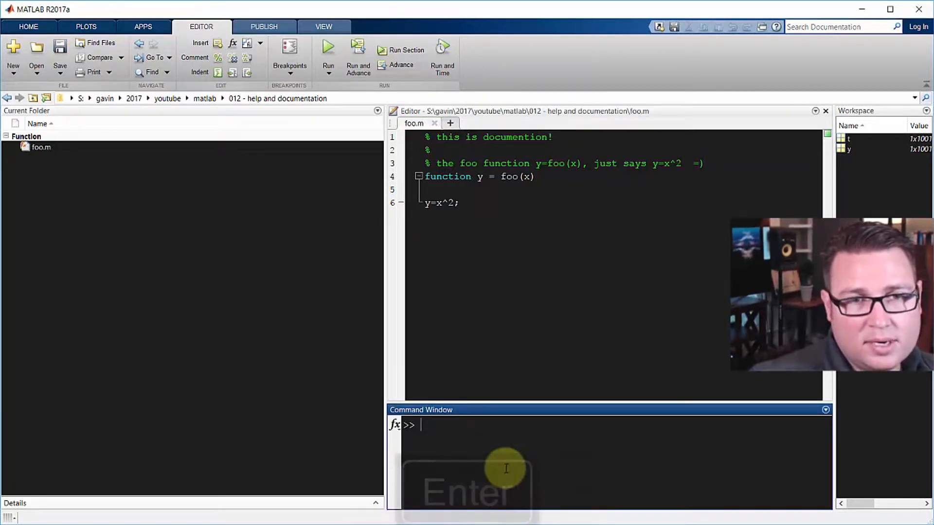
type("help foo")
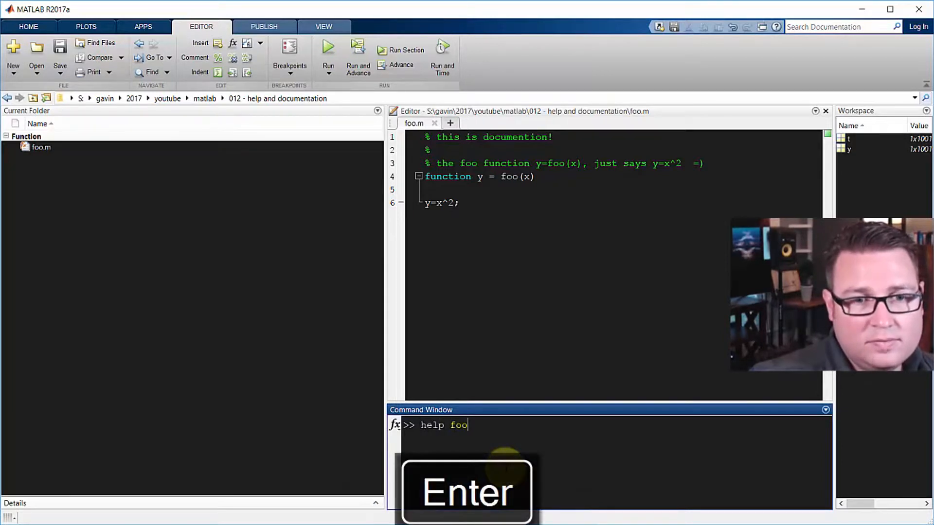
key("enter")
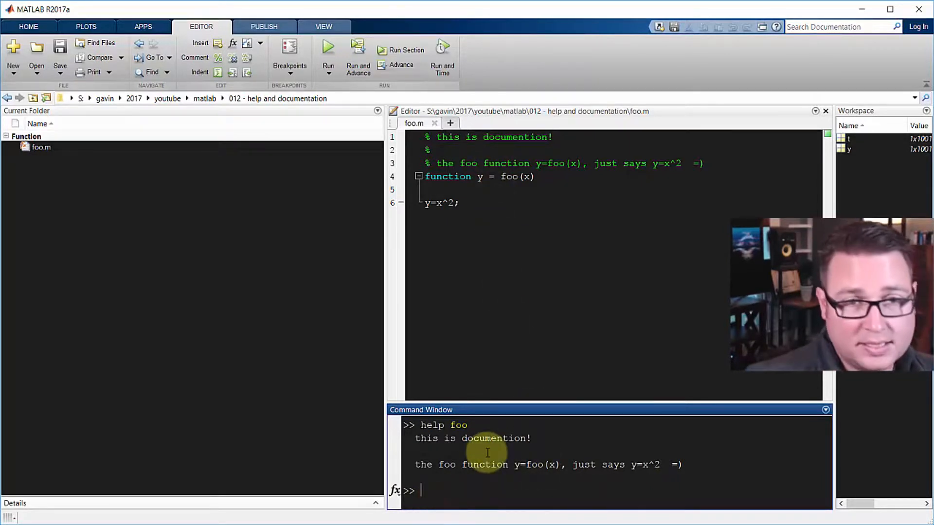
type("clc")
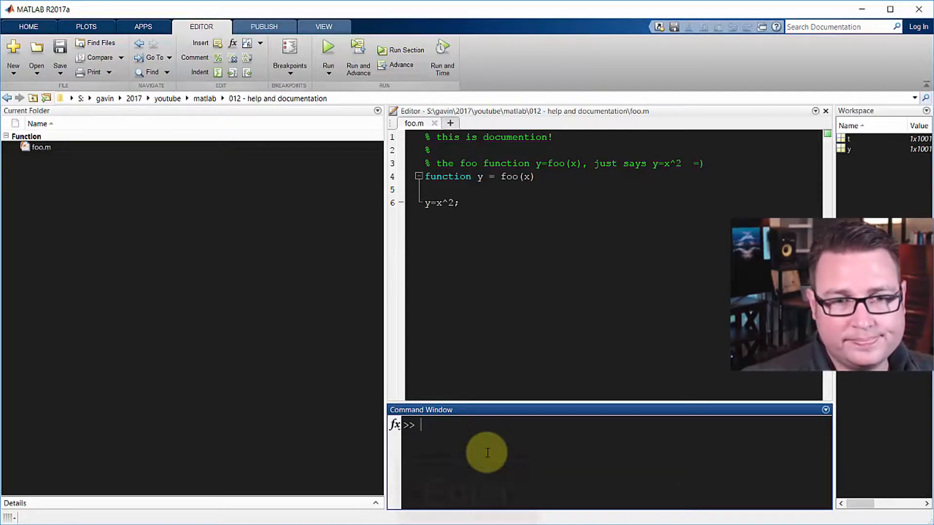
key("enter")
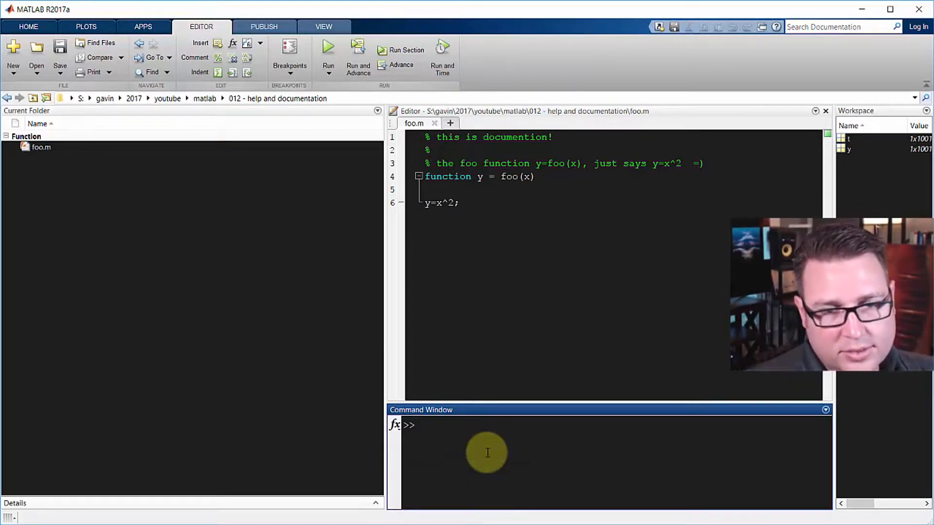
Step: Run doc foo to open foo's page in the Help browser
type("doc")
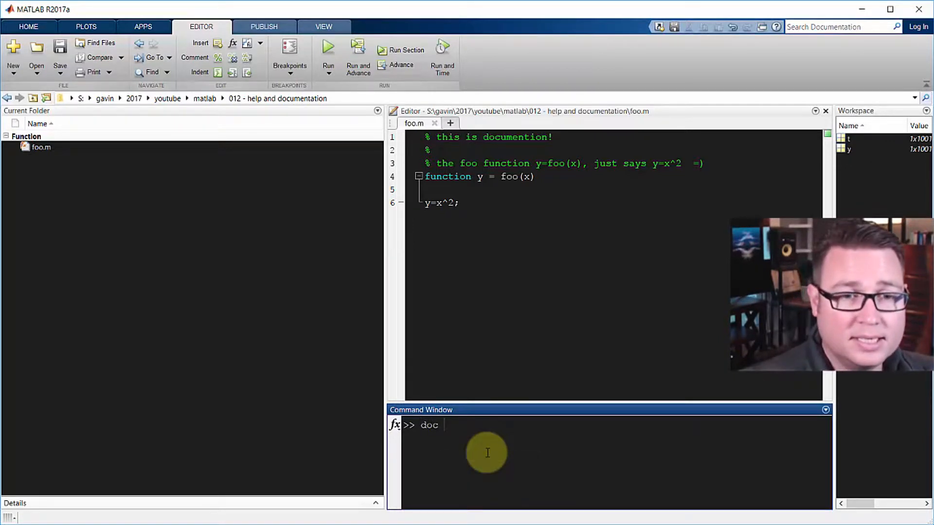
type("f")
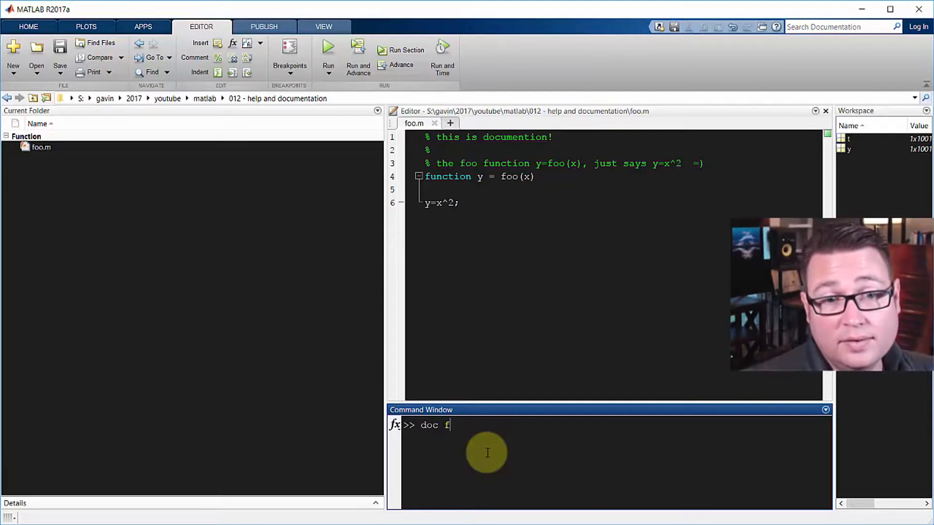
key("enter")
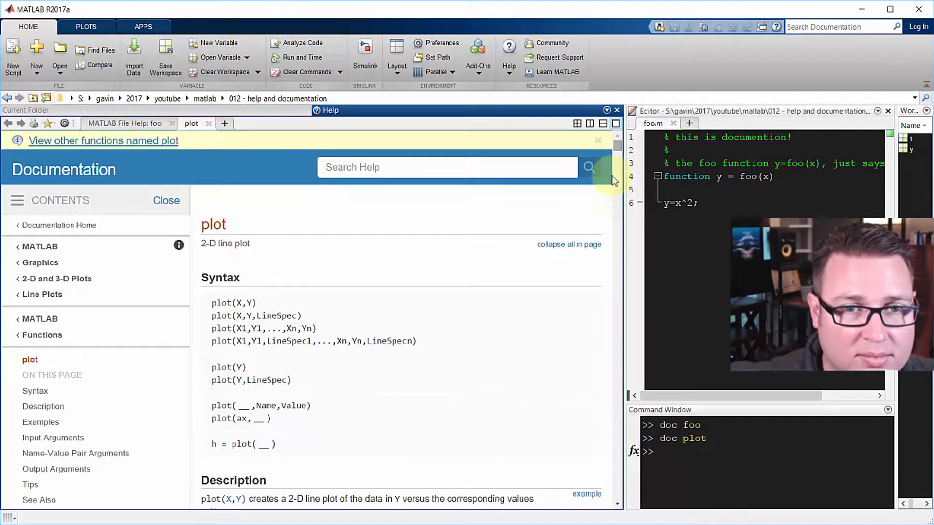
Step: Scroll down through the plot page's line plot examples
scroll("down", 3)
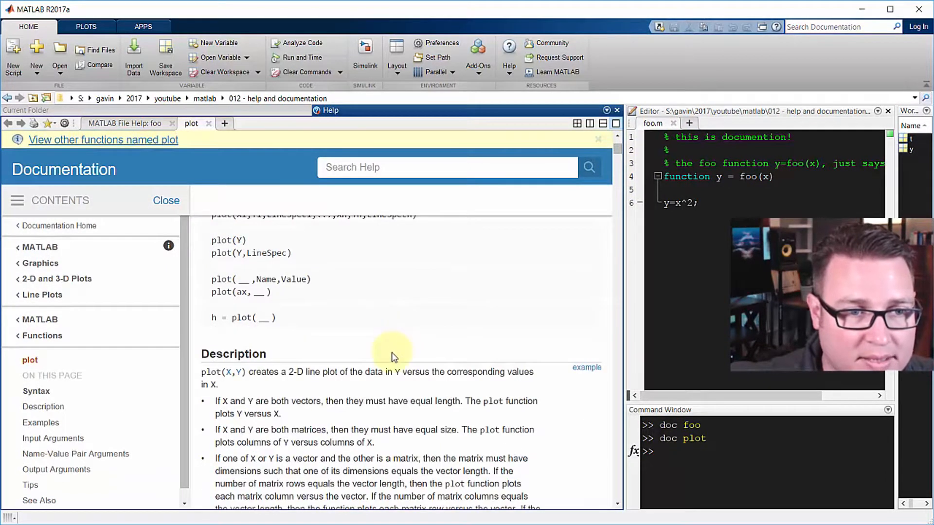
scroll("down", 3)
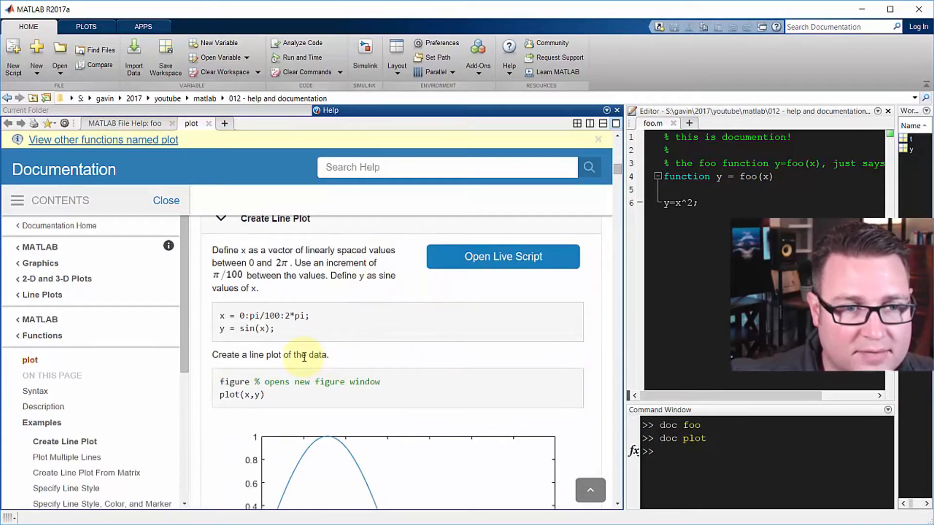
scroll("down", 3)
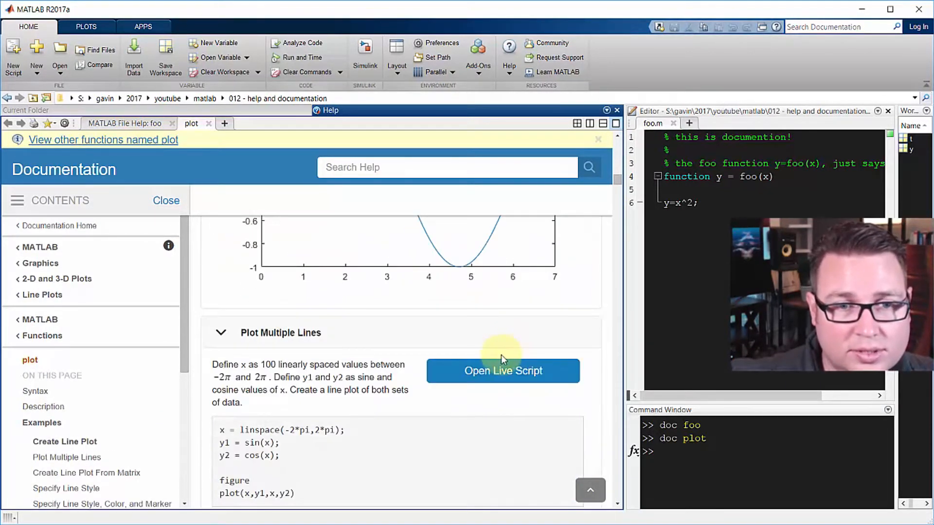
scroll("down", 3)
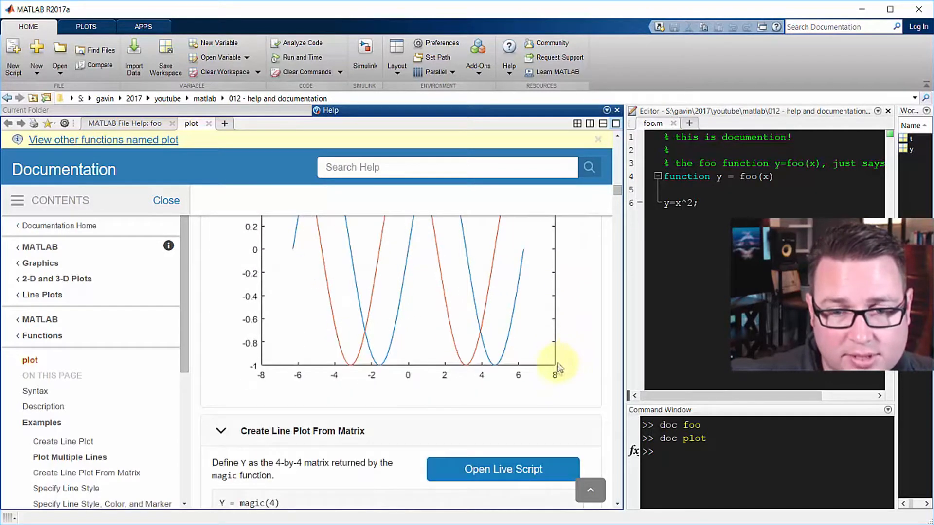
scroll("down", 3)
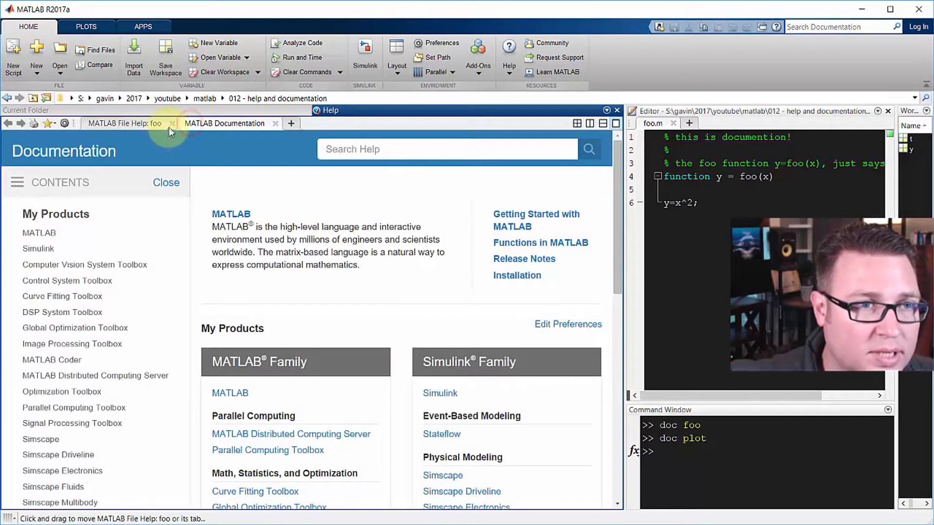
Step: Close the foo file help page and enter the MATLAB product documentation
left_click(180, 124)
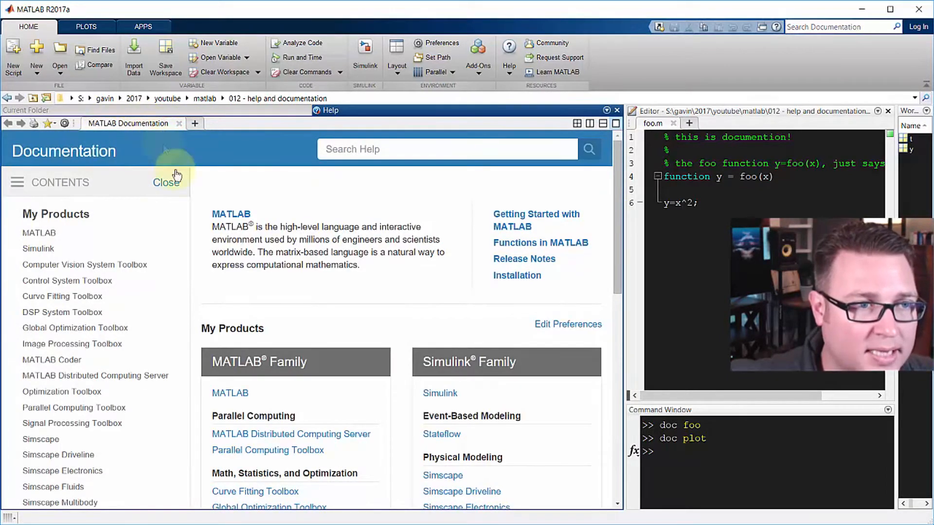
mouse_move(180, 240)
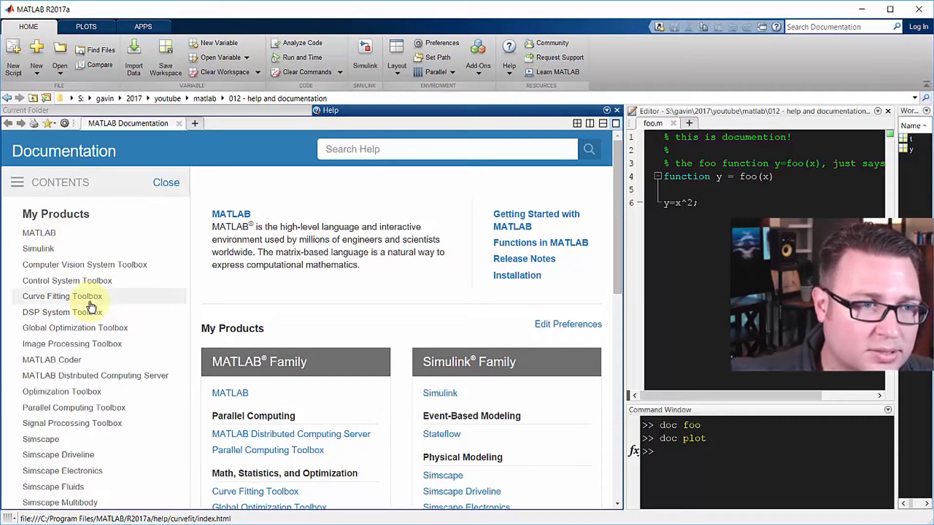
left_click(39, 232)
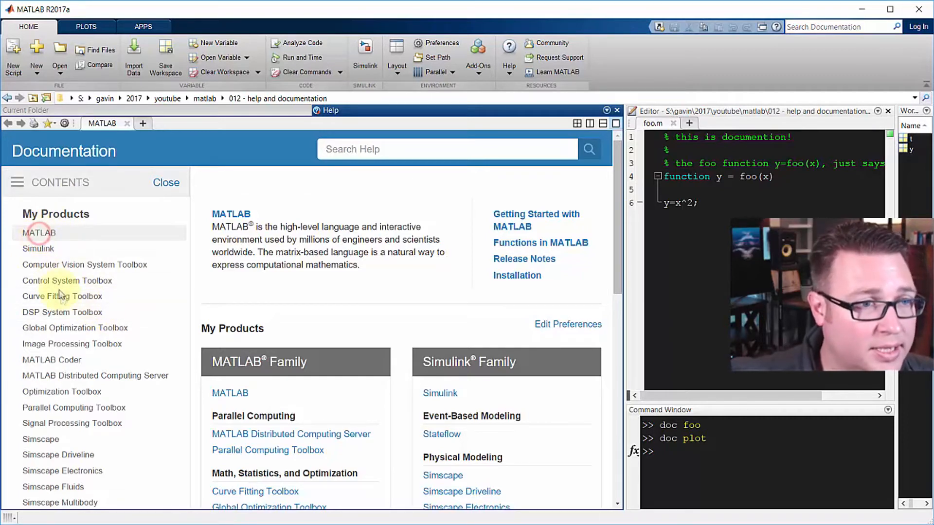
left_click(39, 233)
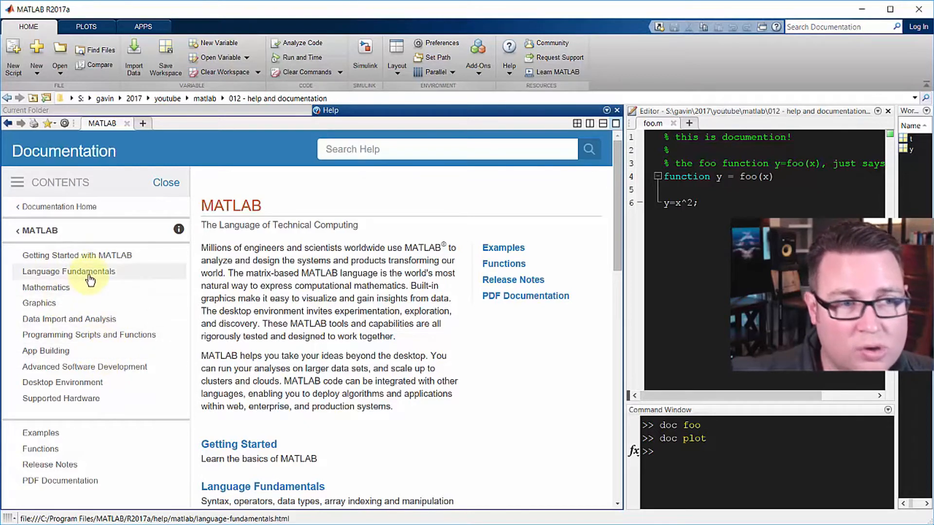
Step: Drill through Language Fundamentals and Operators and Elementary Operations to Set Operations
left_click(68, 271)
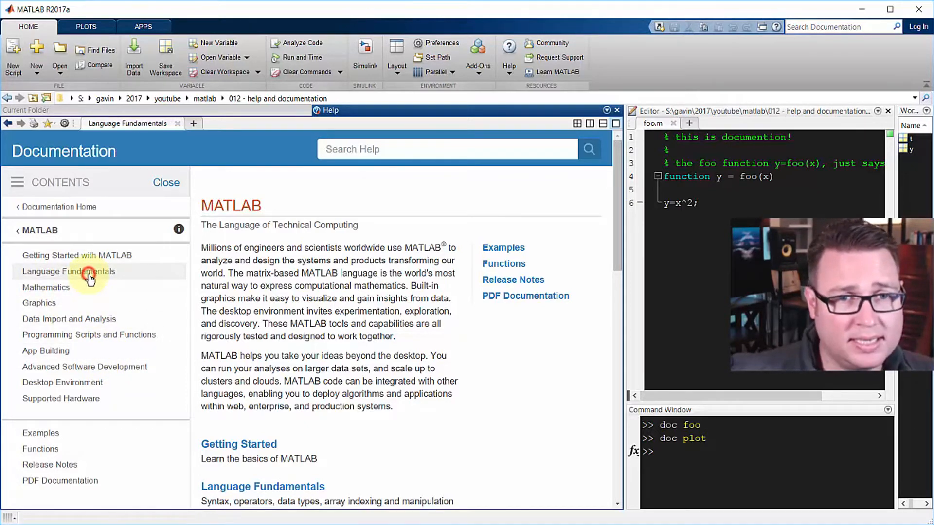
left_click(68, 272)
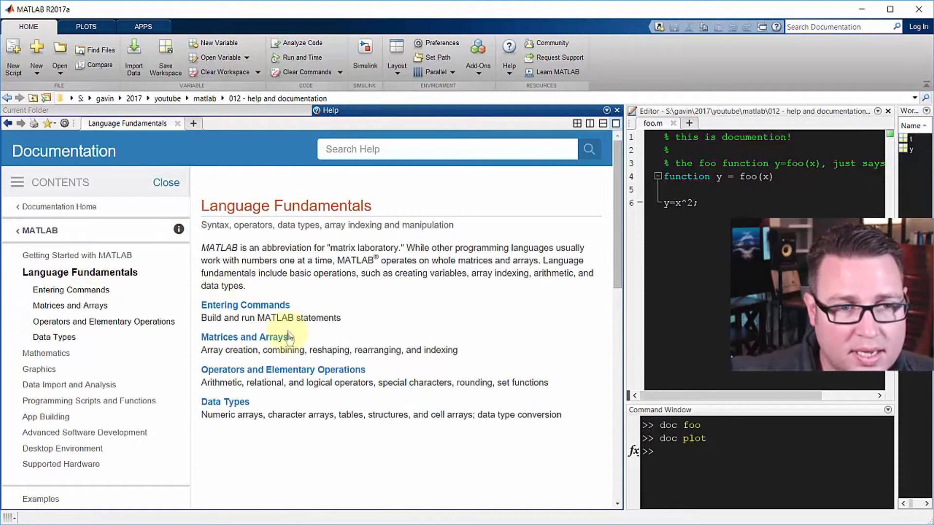
left_click(283, 369)
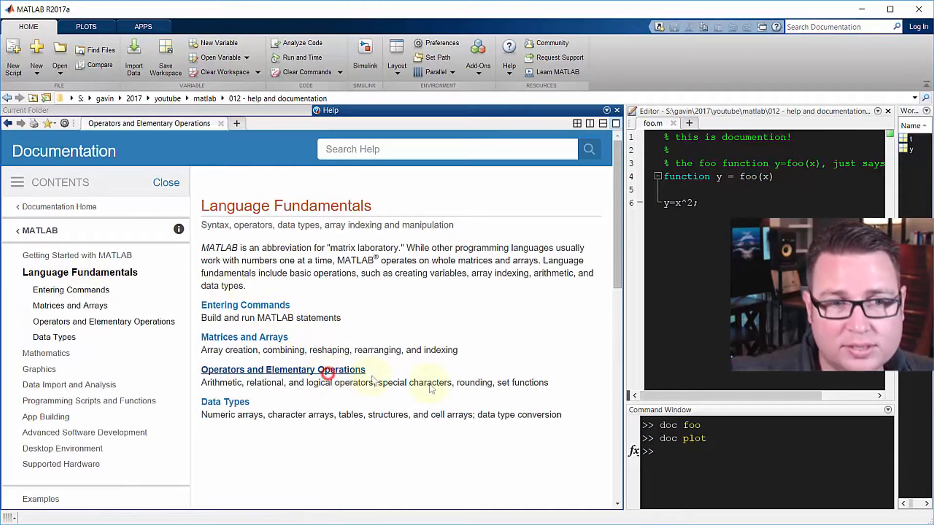
left_click(283, 369)
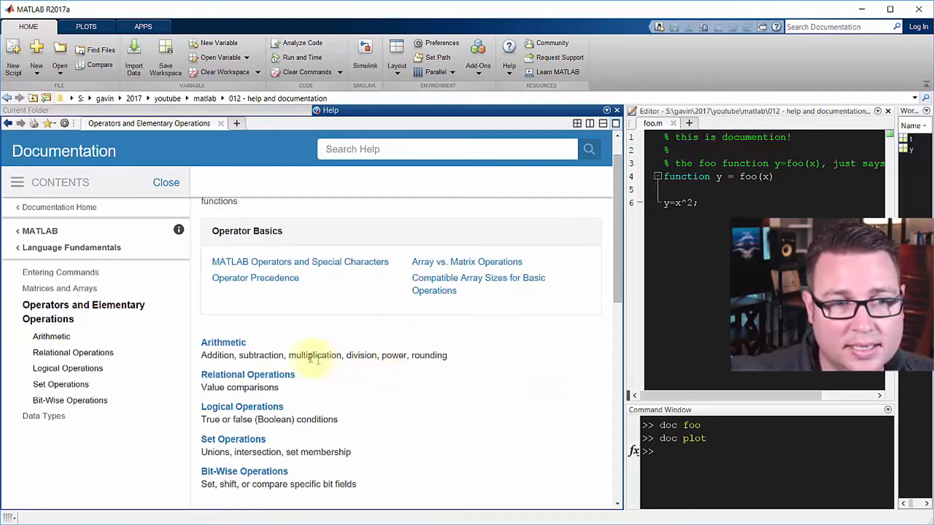
left_click(232, 439)
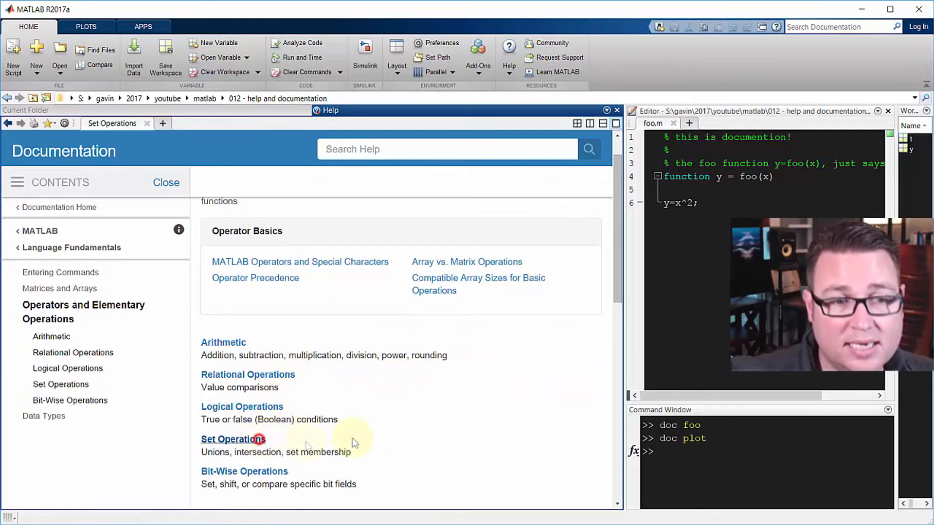
Step: Navigate from Set Operations to the intersect reference page and scroll to its Description
left_click(232, 439)
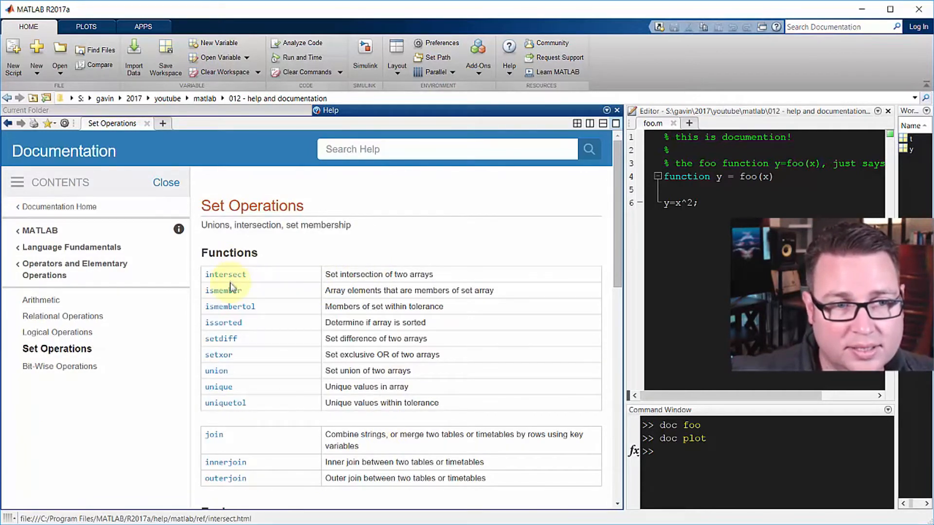
mouse_move(298, 370)
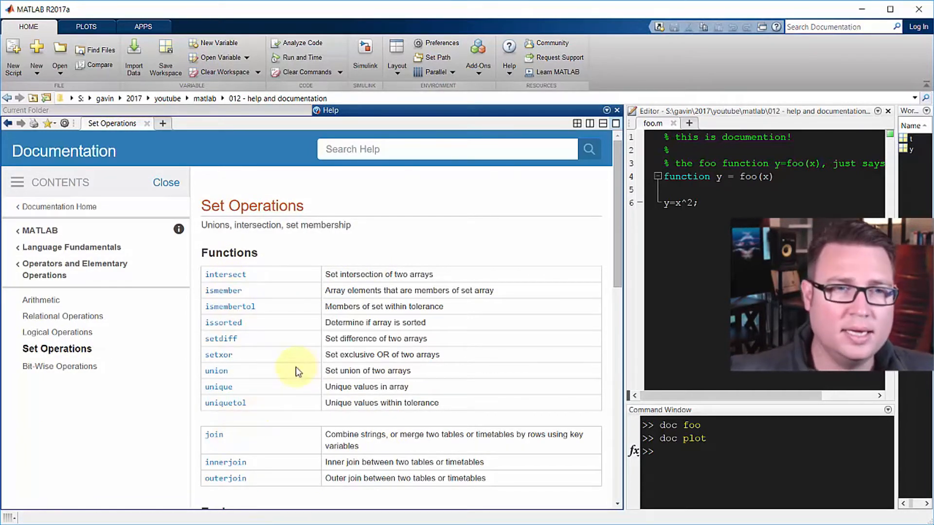
left_click(224, 275)
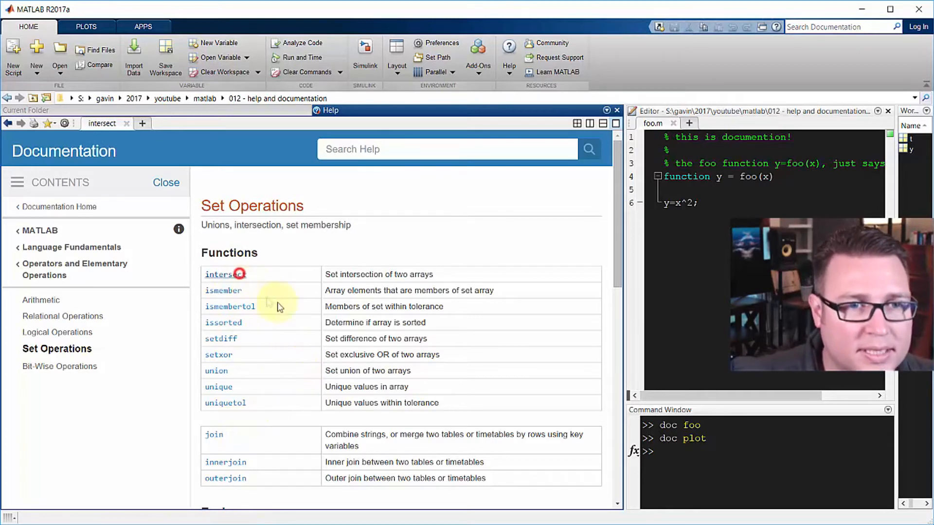
left_click(219, 275)
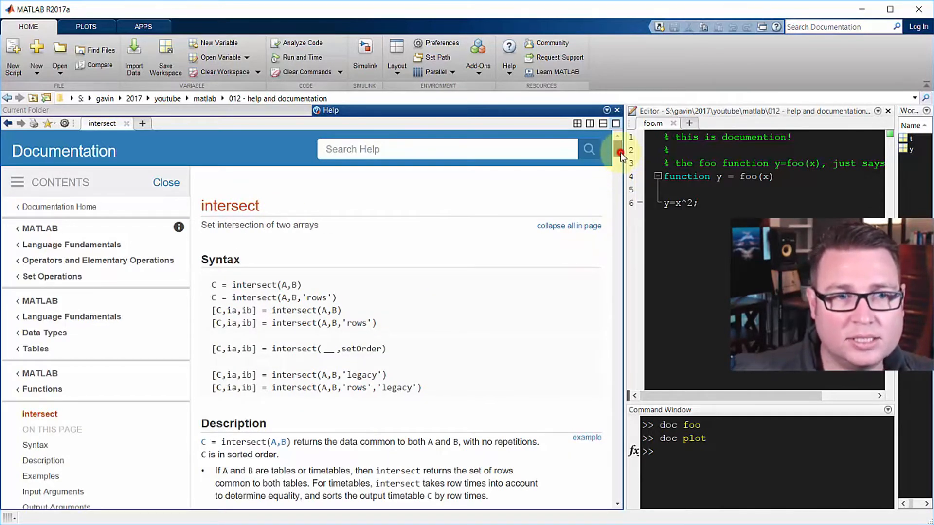
scroll("down", 3)
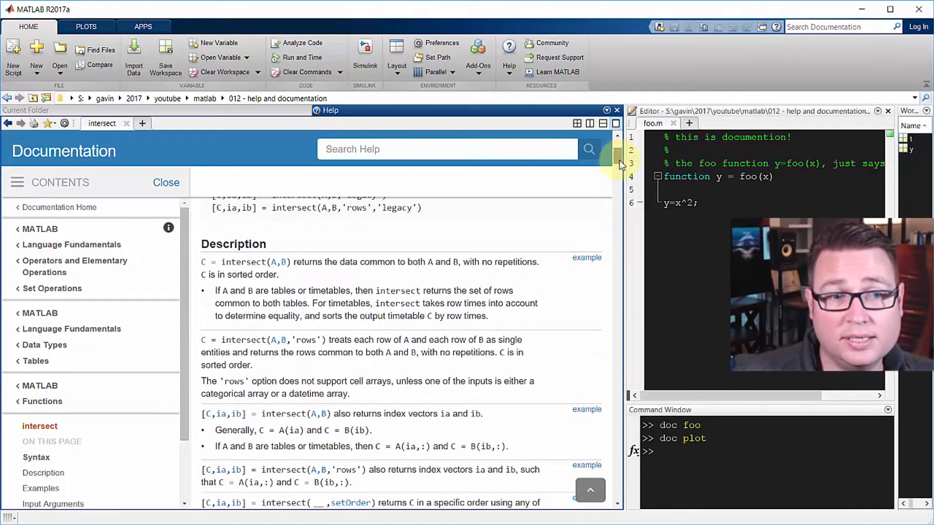
mouse_move(502, 186)
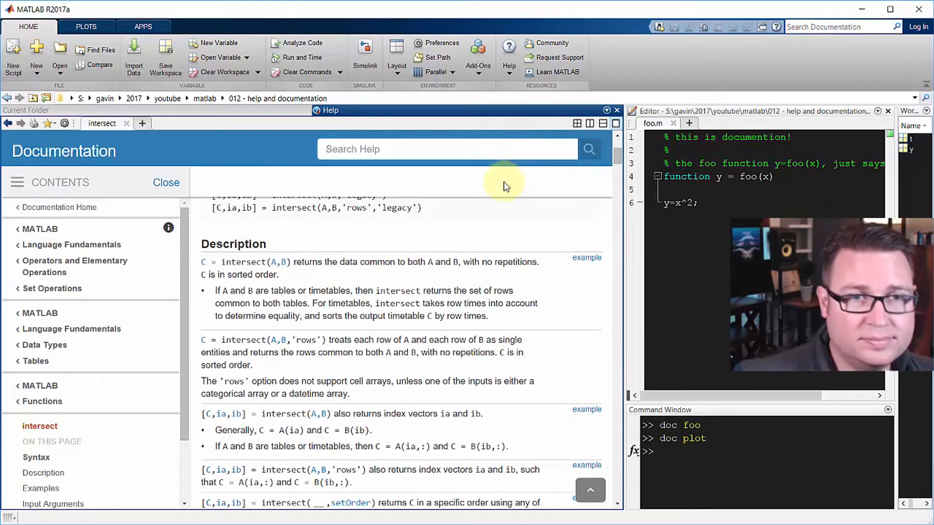
mouse_move(586, 333)
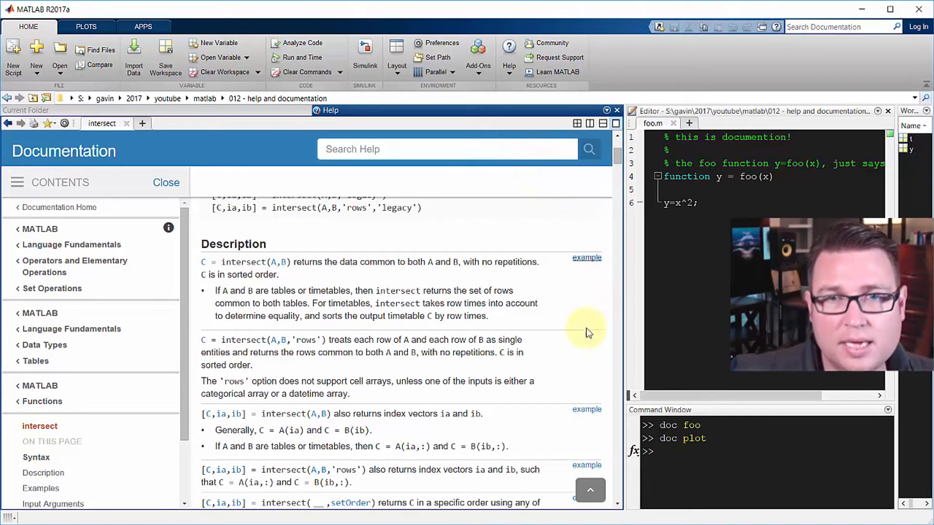
mouse_move(634, 340)
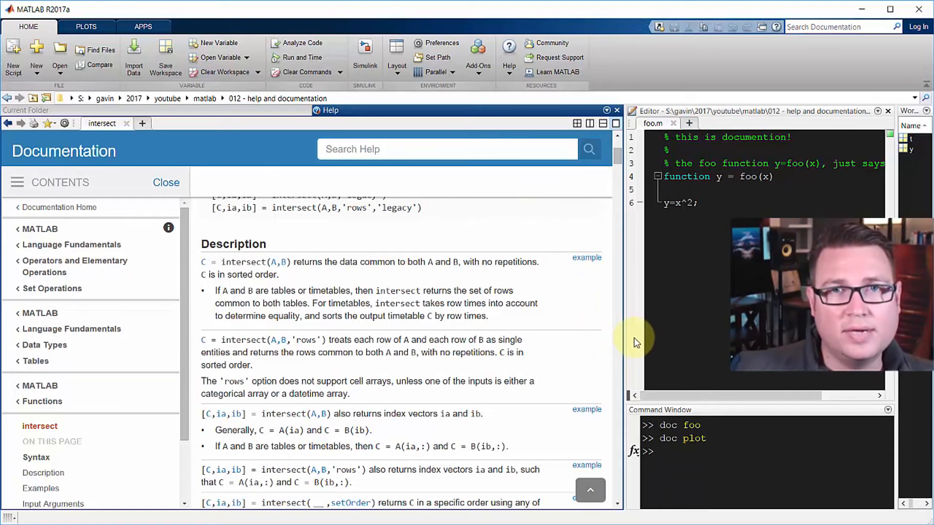
mouse_move(637, 345)
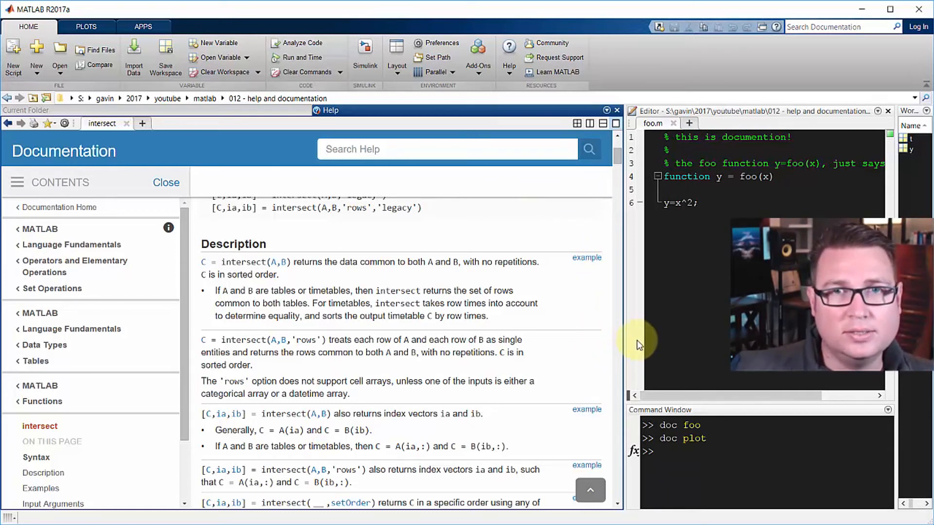
mouse_move(681, 331)
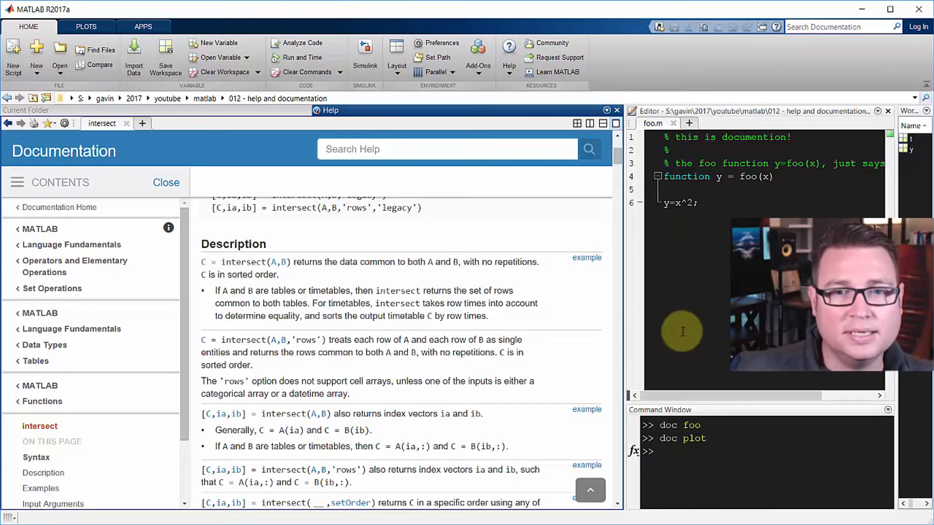